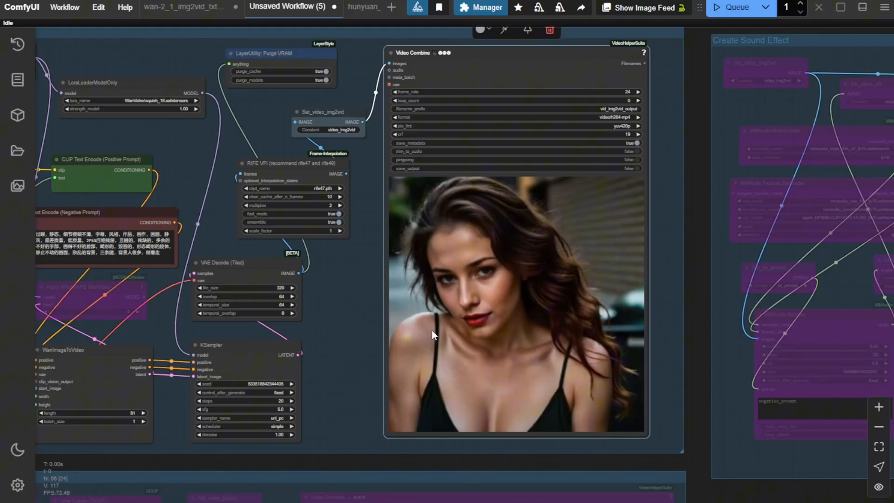
mouse_move(387, 329)
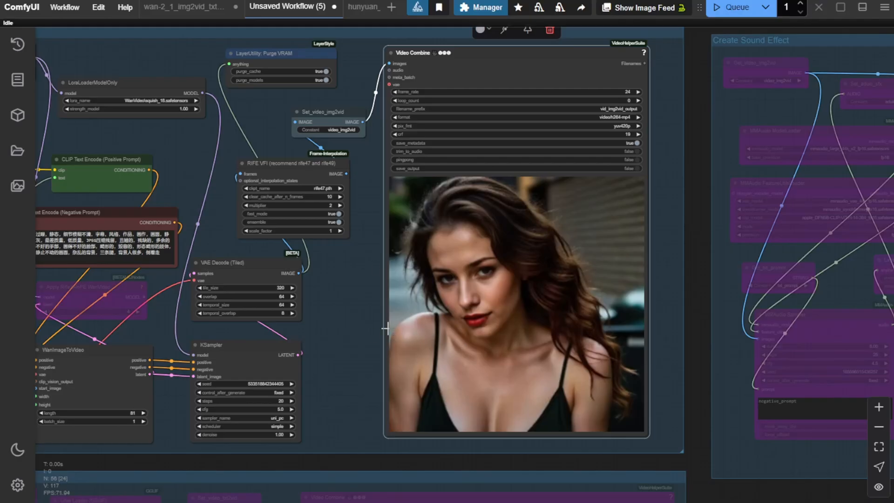
mouse_move(380, 330)
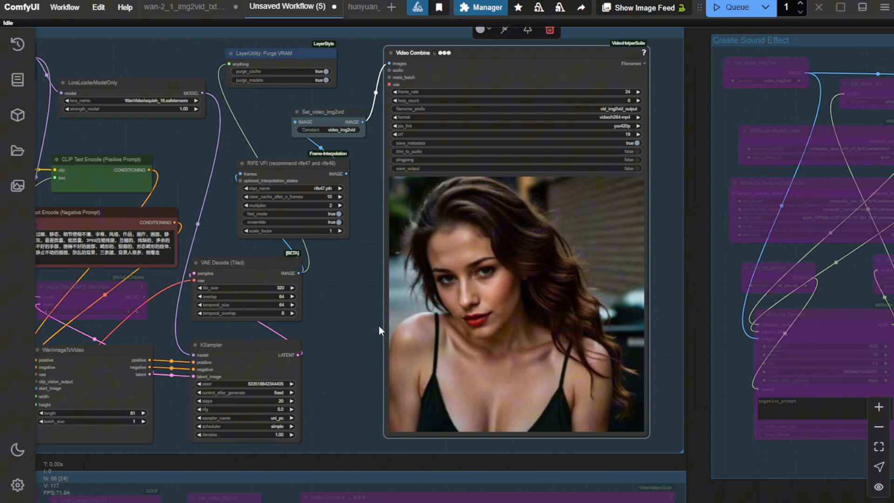
mouse_move(336, 313)
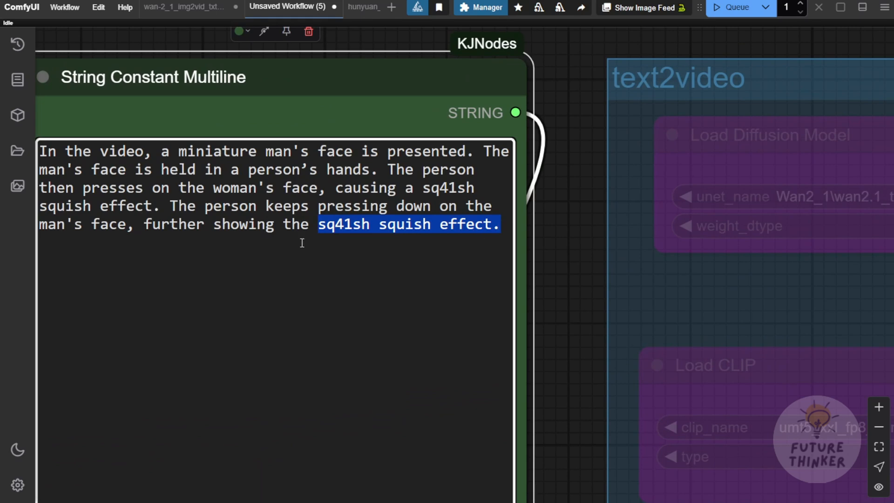
mouse_move(456, 244)
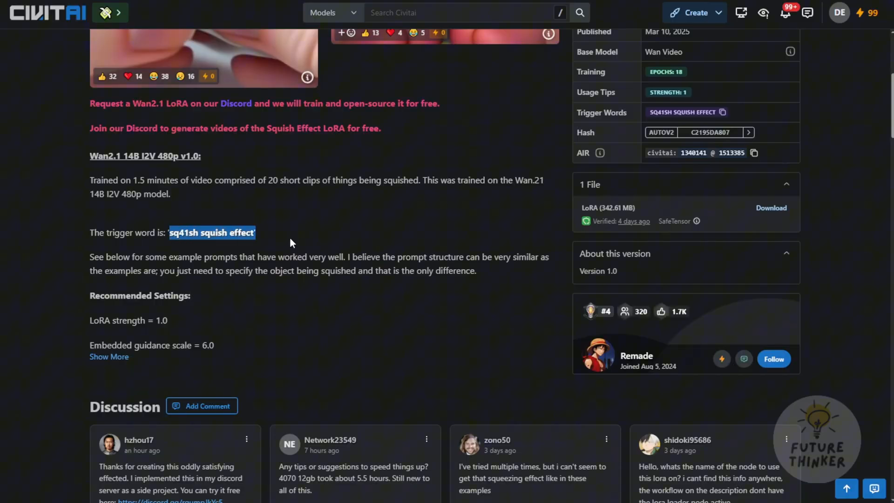
mouse_move(231, 285)
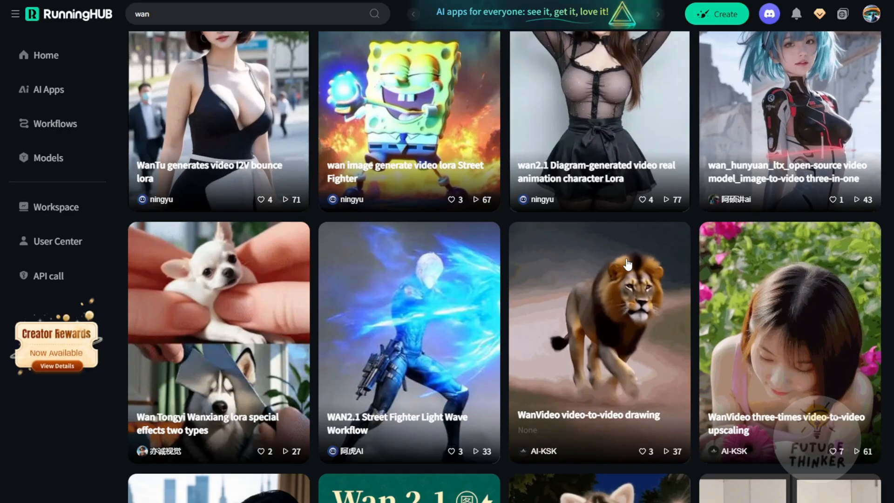
mouse_move(429, 316)
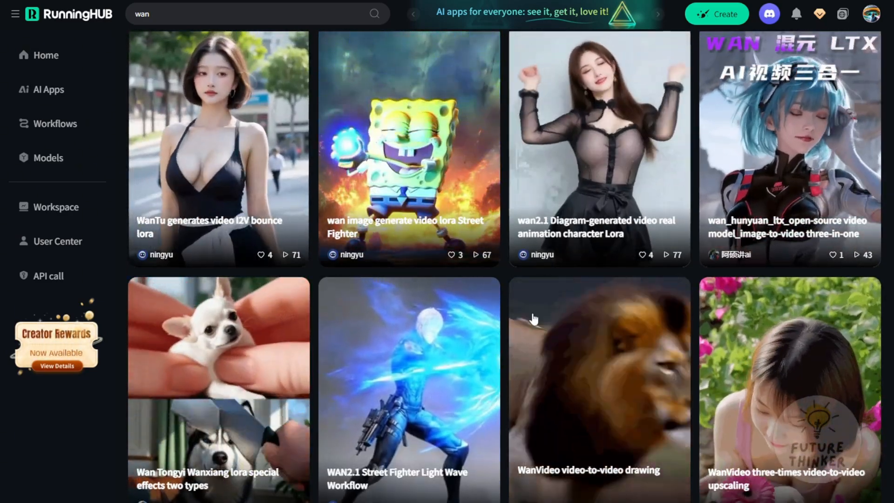
Step: Scroll through the 'wan' workflow results down to the Street Fighter light-wave and video upscaling cards
scroll("down", 3)
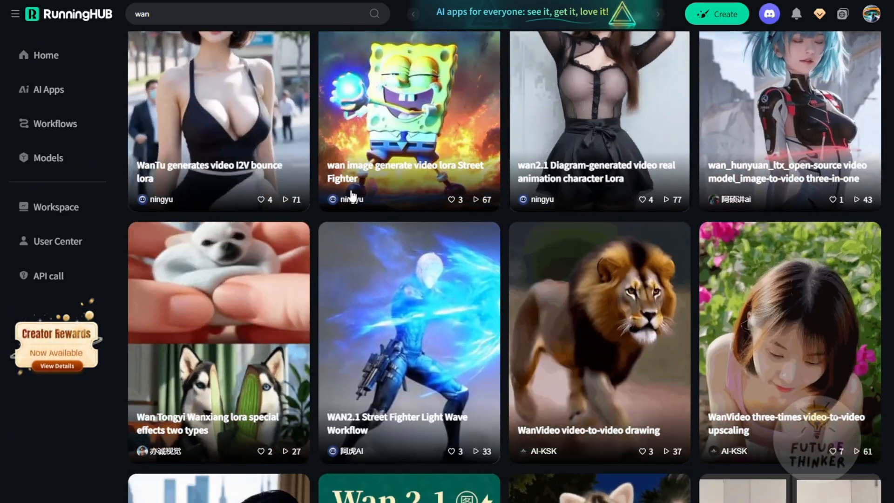
mouse_move(356, 248)
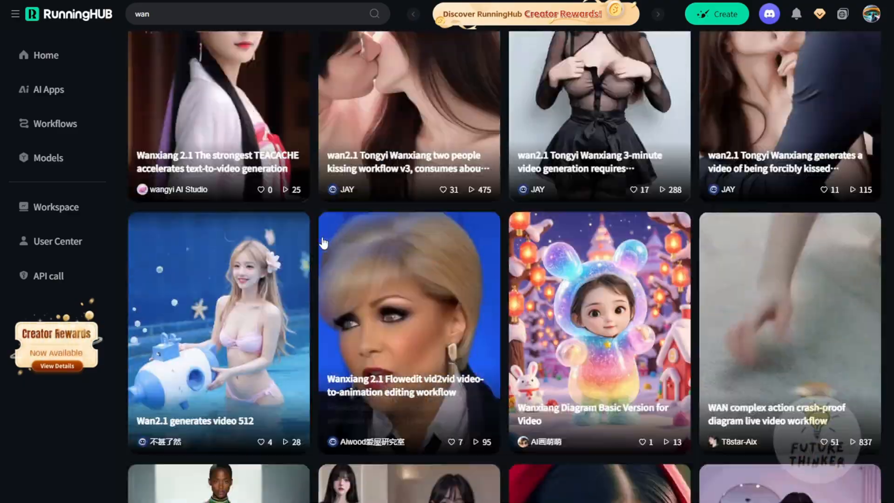
scroll("down", 3)
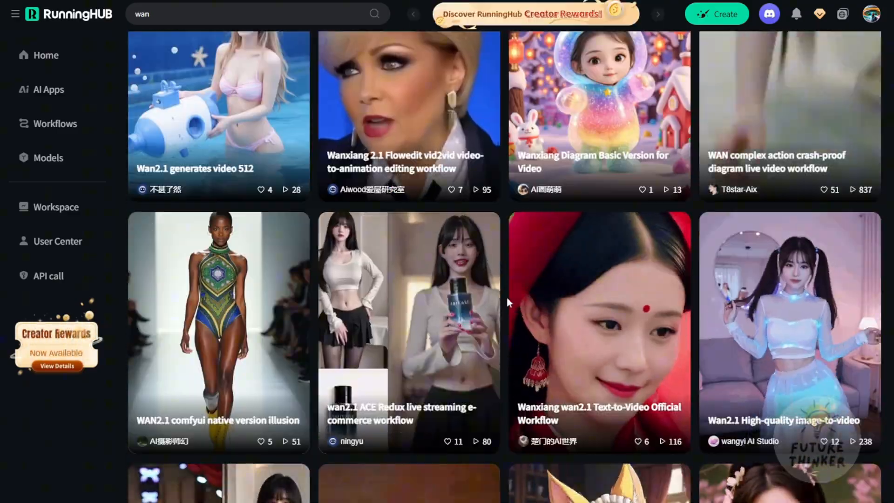
scroll("down", 3)
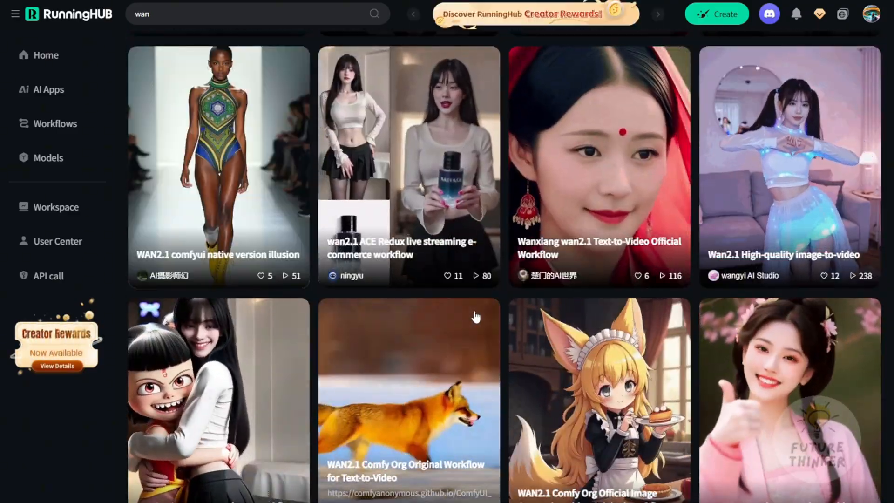
scroll("down", 3)
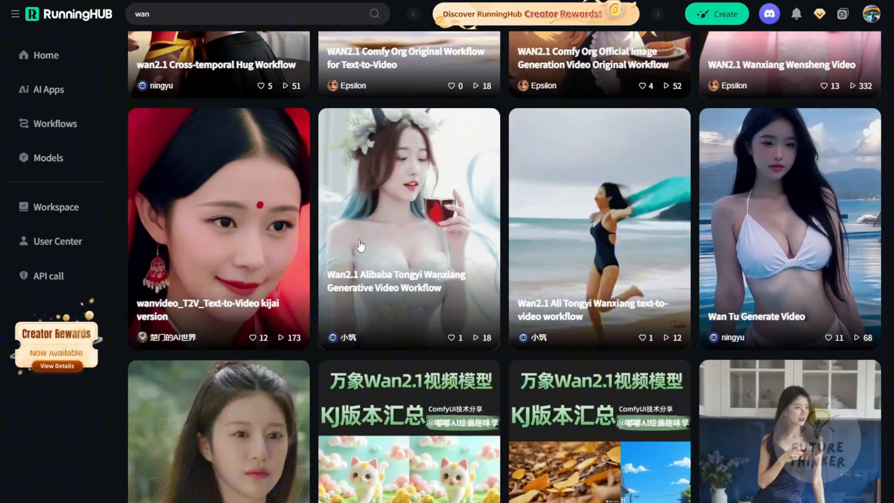
scroll("down", 3)
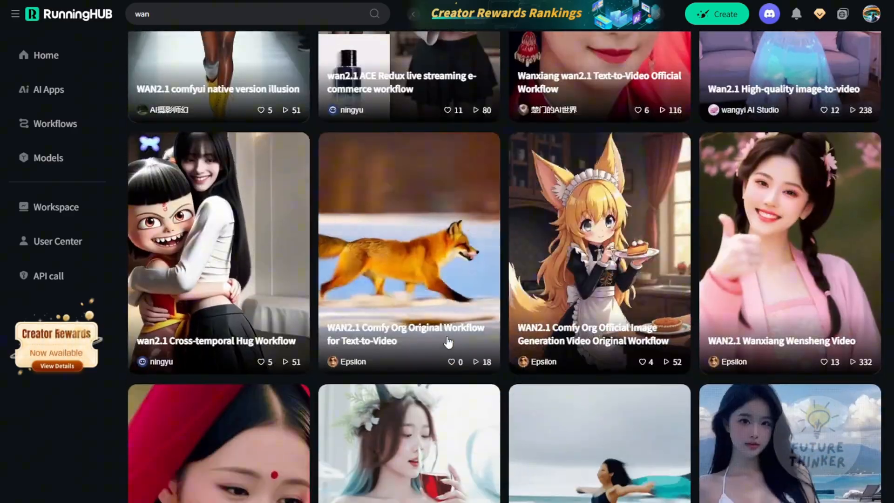
scroll("down", 3)
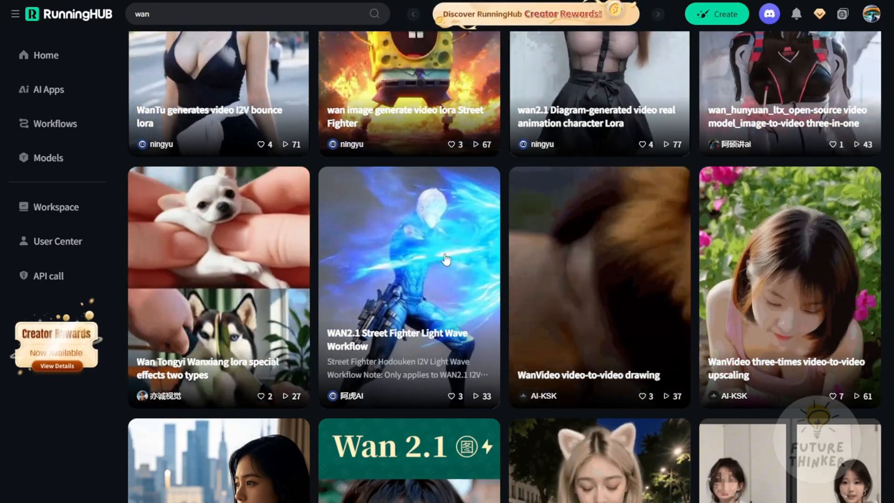
scroll("down", 3)
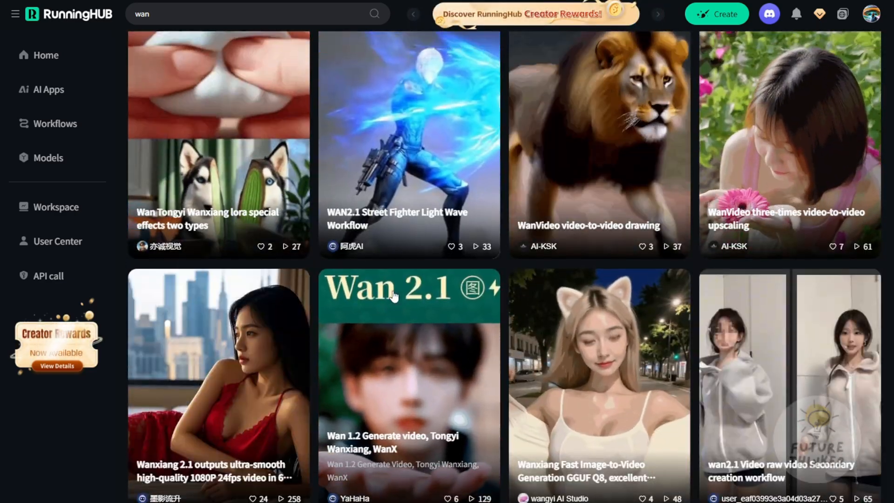
scroll("down", 3)
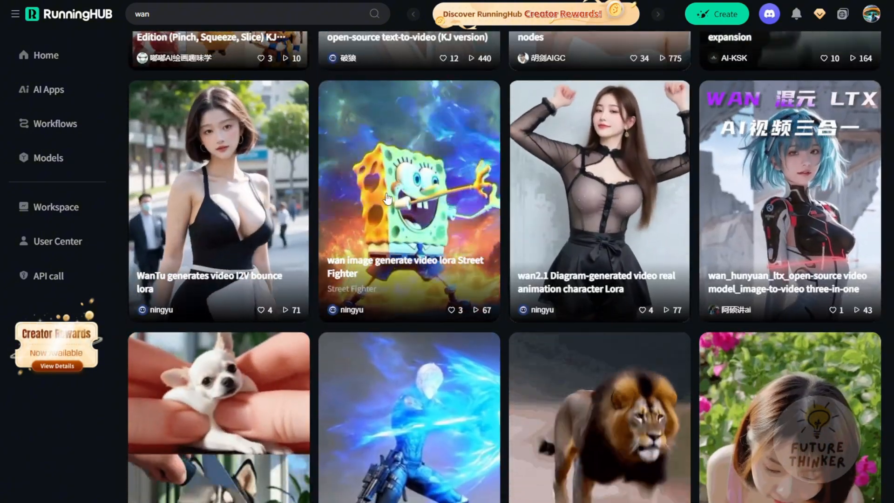
scroll("down", 3)
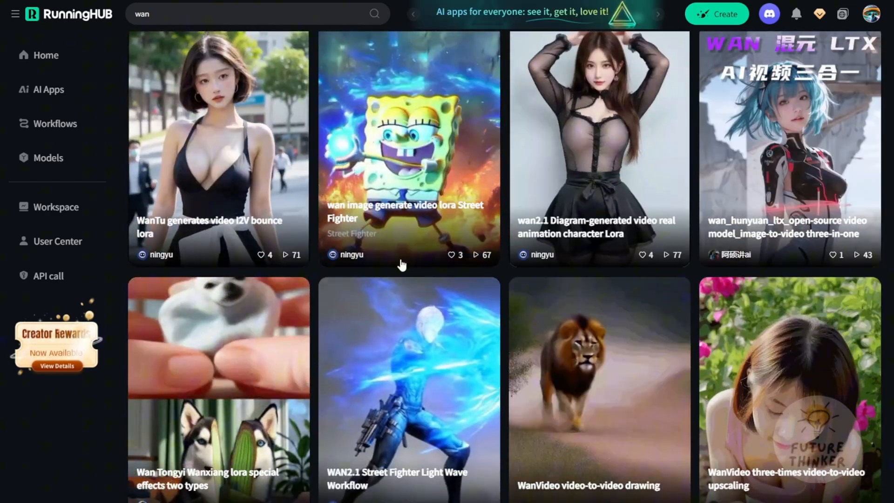
scroll("down", 3)
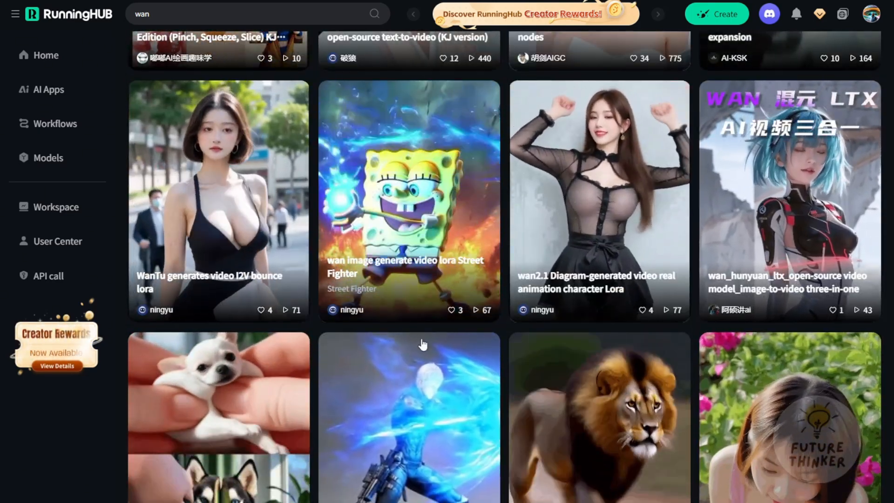
scroll("down", 3)
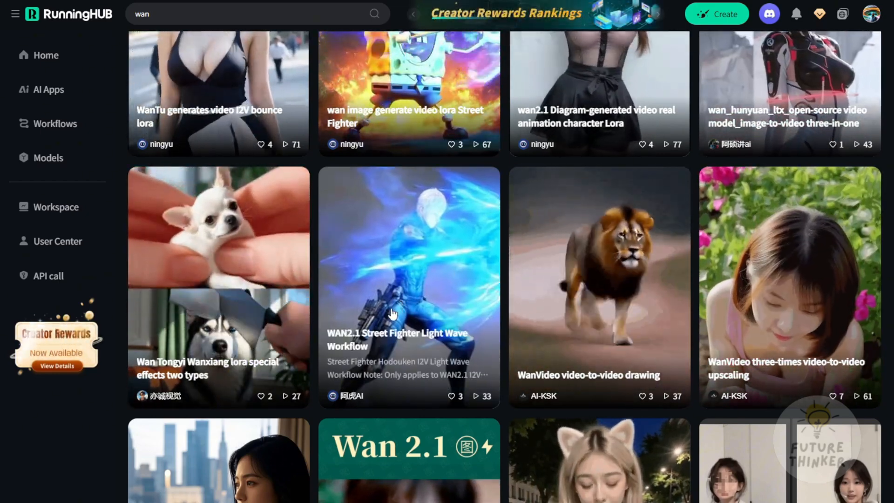
scroll("down", 3)
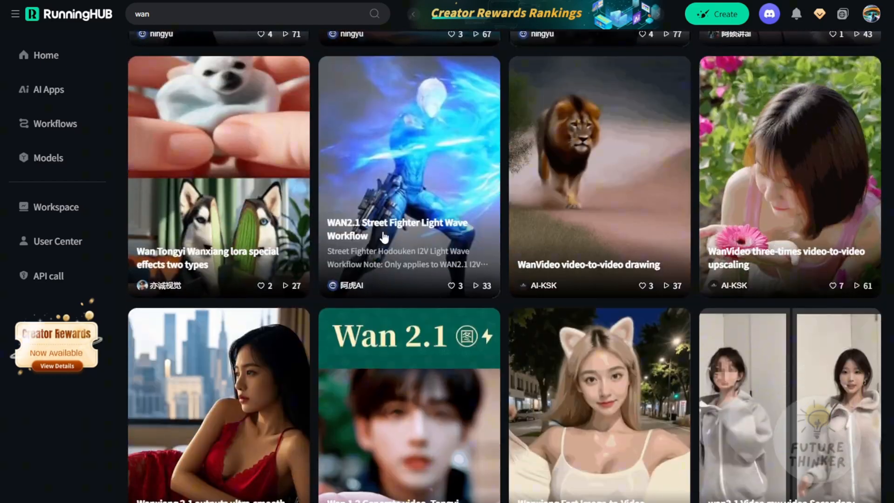
scroll("down", 3)
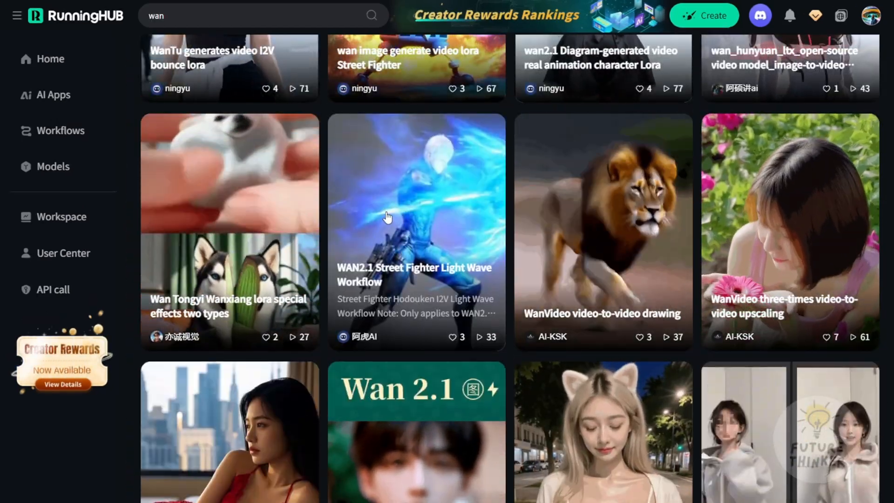
left_click(416, 228)
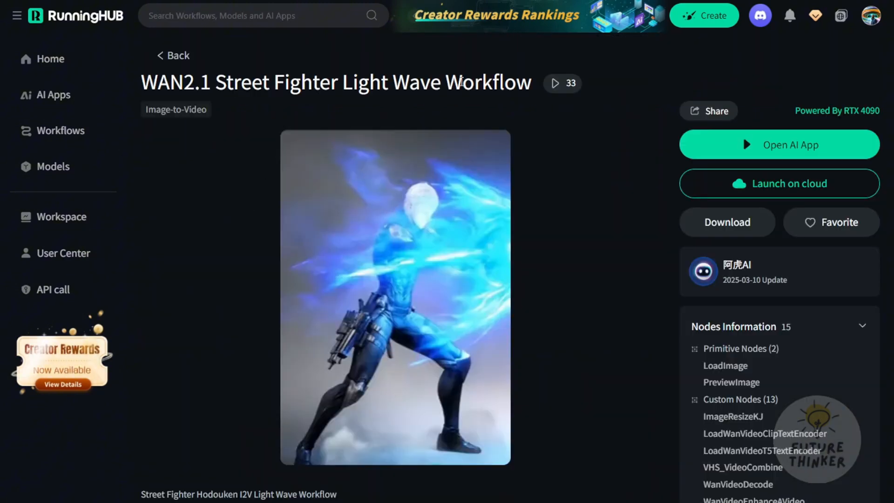
mouse_move(630, 257)
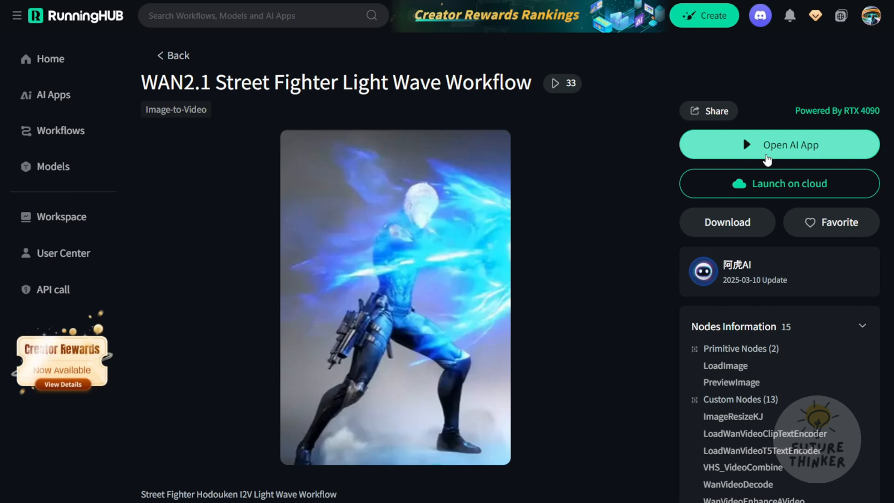
mouse_move(787, 176)
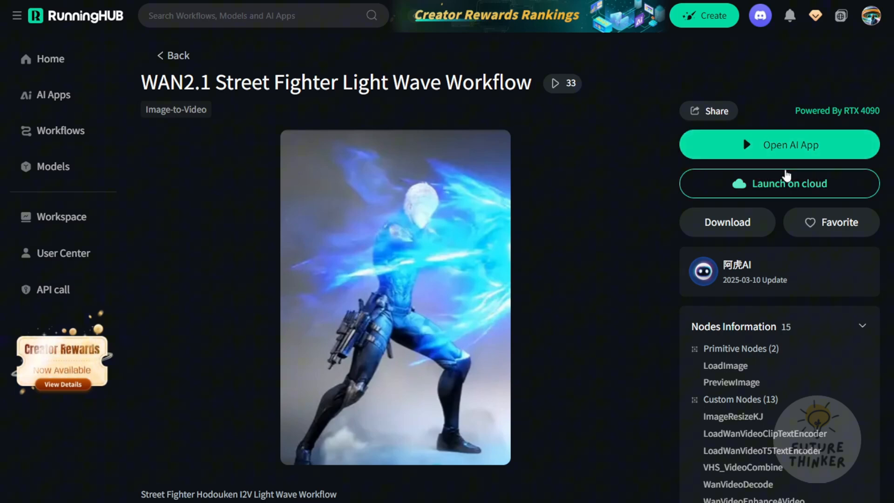
mouse_move(778, 154)
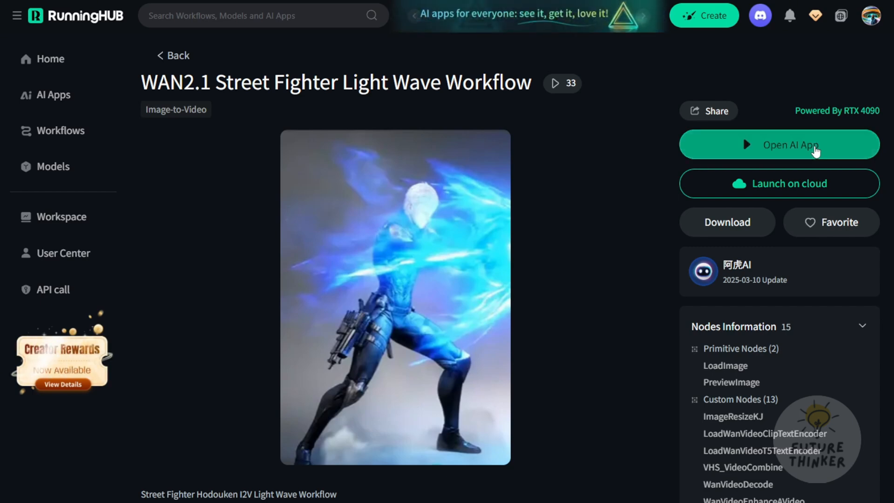
left_click(778, 144)
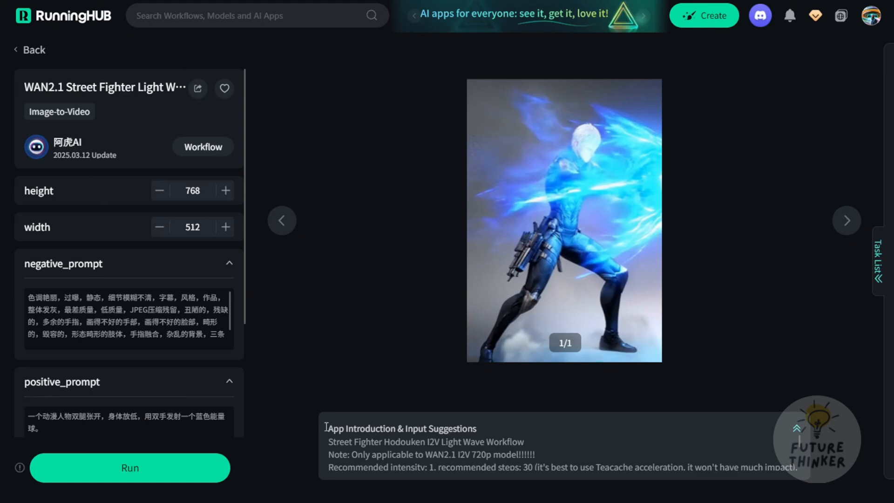
scroll("down", 3)
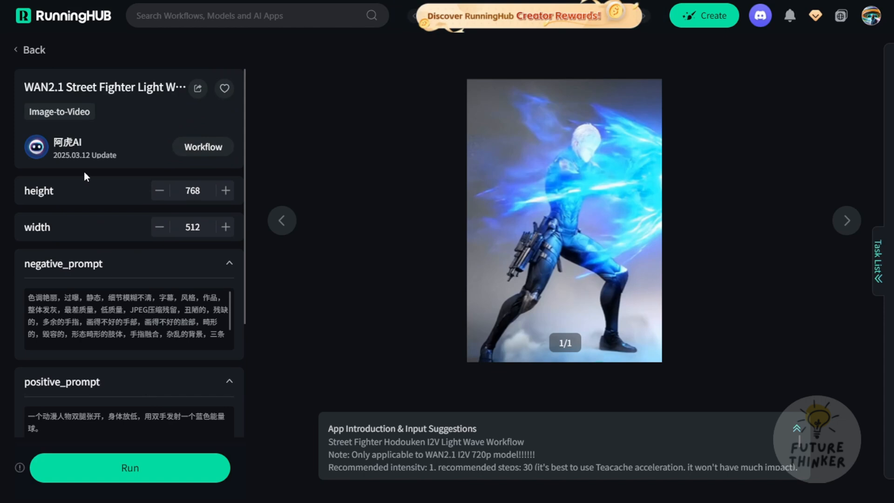
mouse_move(109, 270)
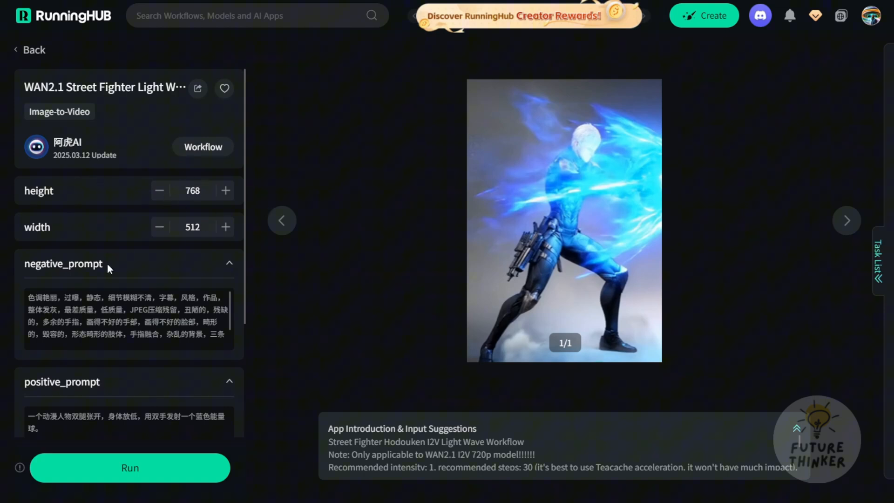
scroll("down", 3)
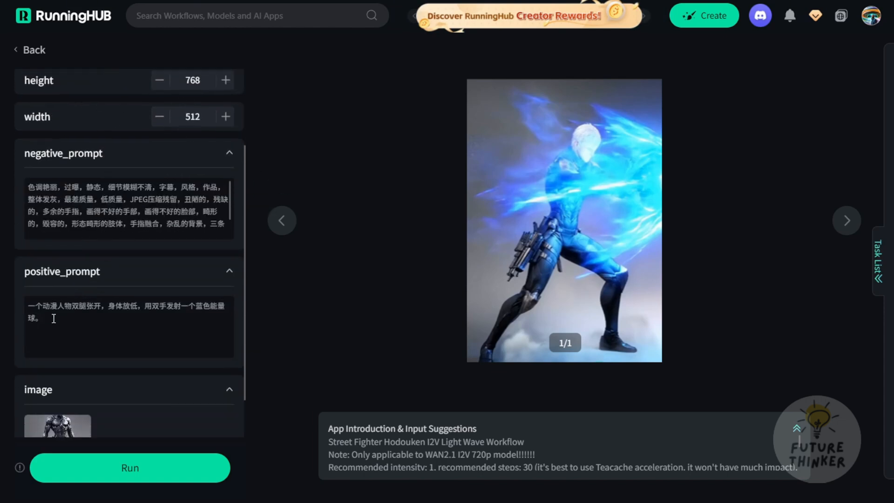
scroll("down", 3)
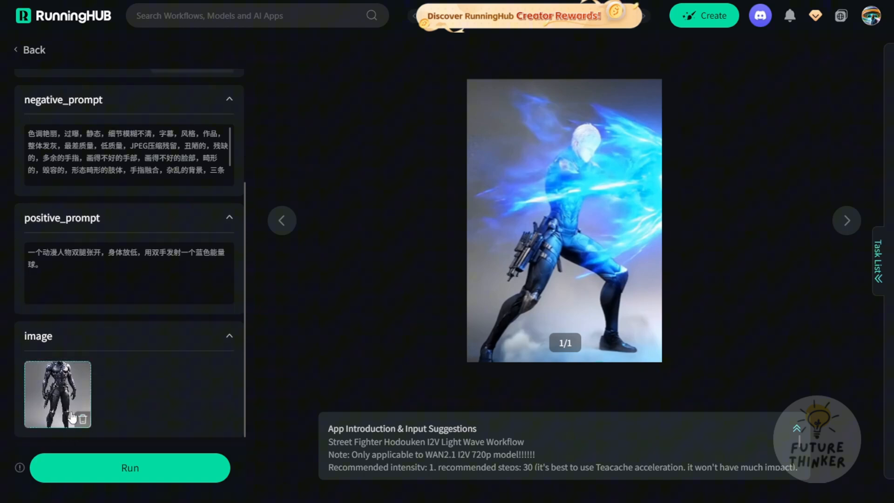
mouse_move(477, 270)
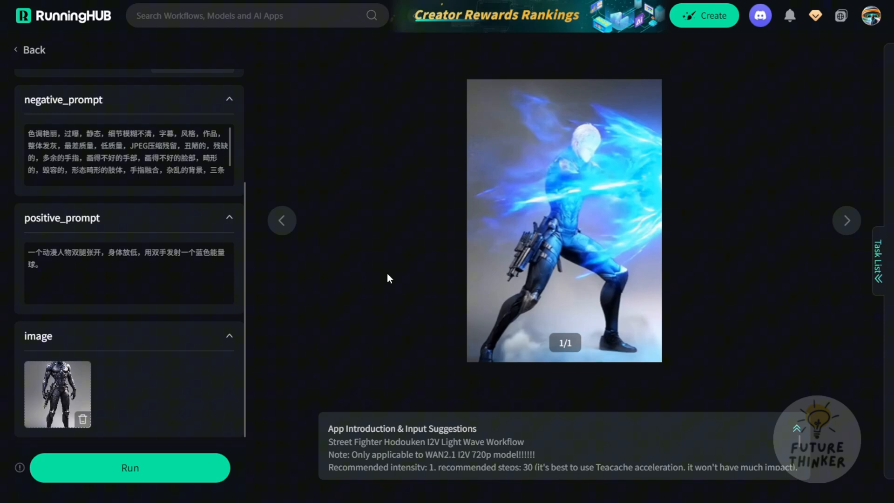
Step: Open the Street Fighter light-wave workflow behind the app and bring up its LoRA model library
left_click(564, 221)
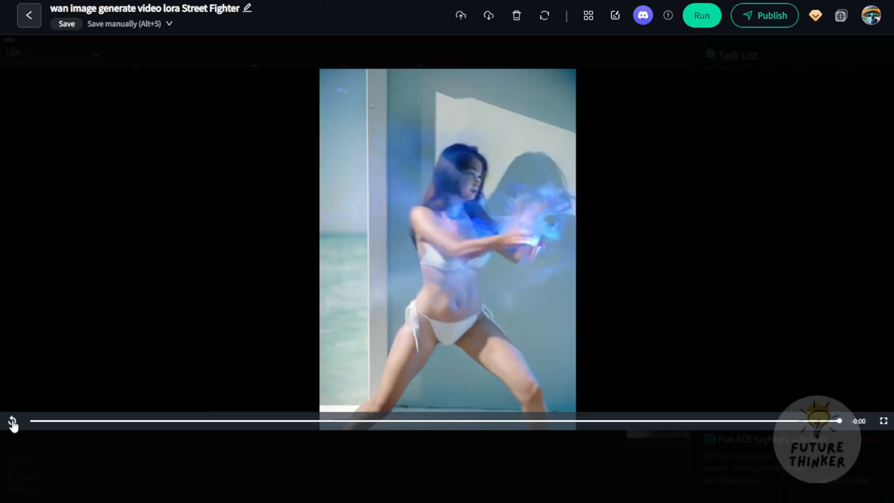
left_click(11, 421)
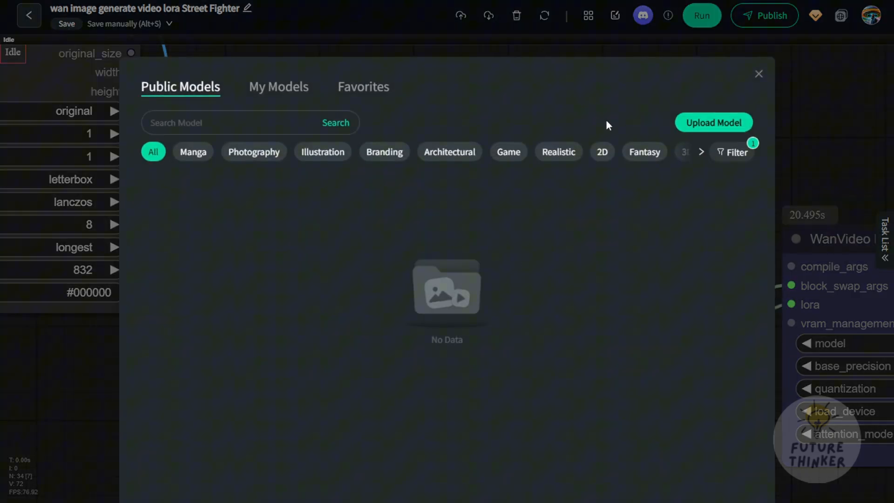
Step: Filter the LoRA library to Manga, then view the empty My Models tab
left_click(192, 152)
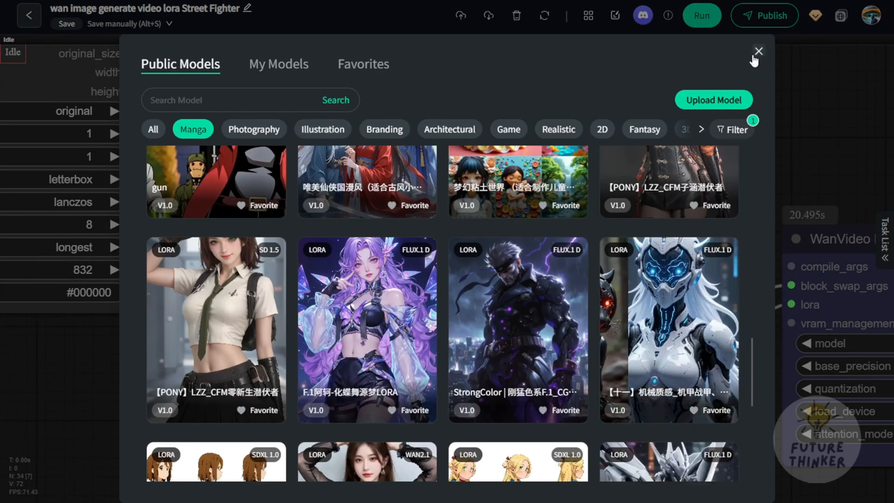
left_click(279, 64)
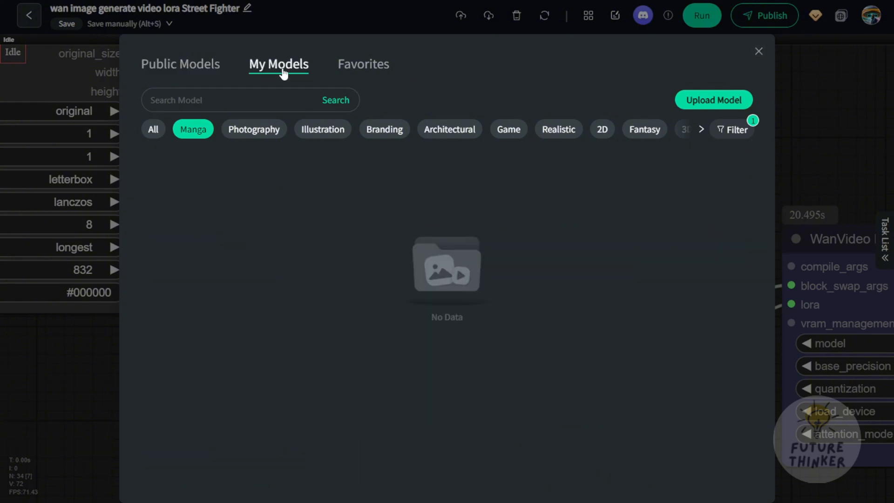
mouse_move(790, 118)
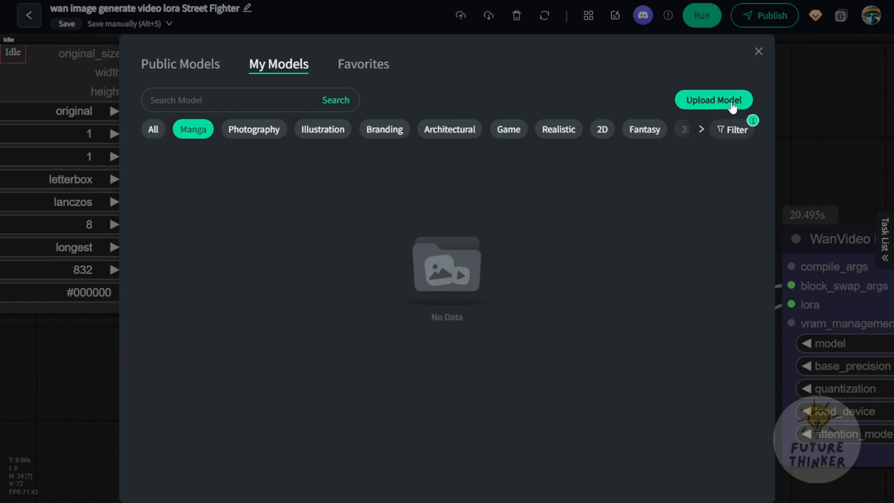
left_click(713, 99)
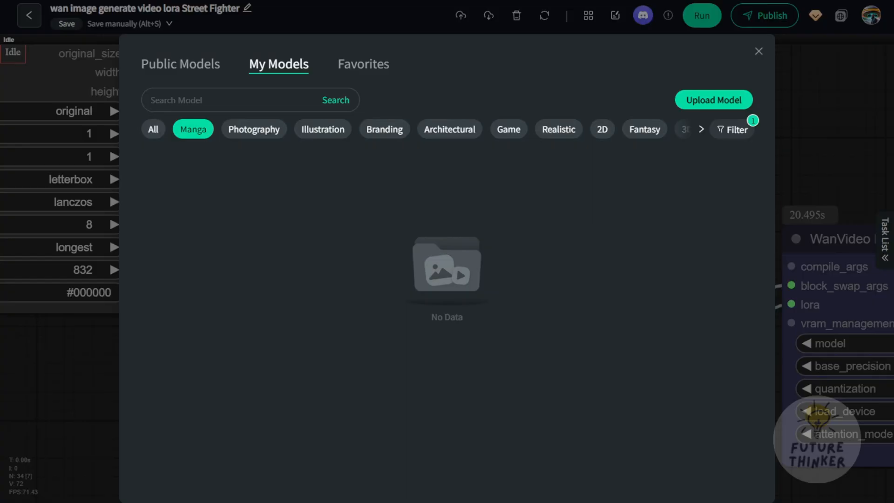
Step: Go back to Public Models and scroll through the Manga LoRA model cards
left_click(180, 64)
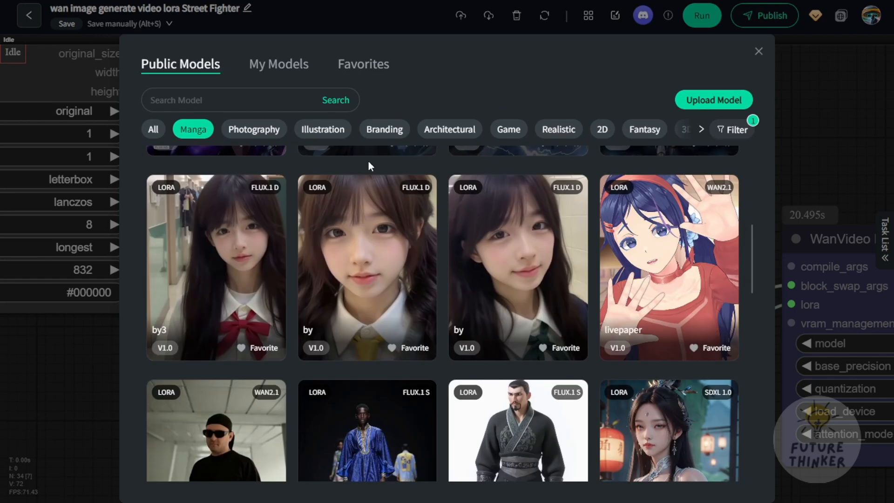
mouse_move(409, 264)
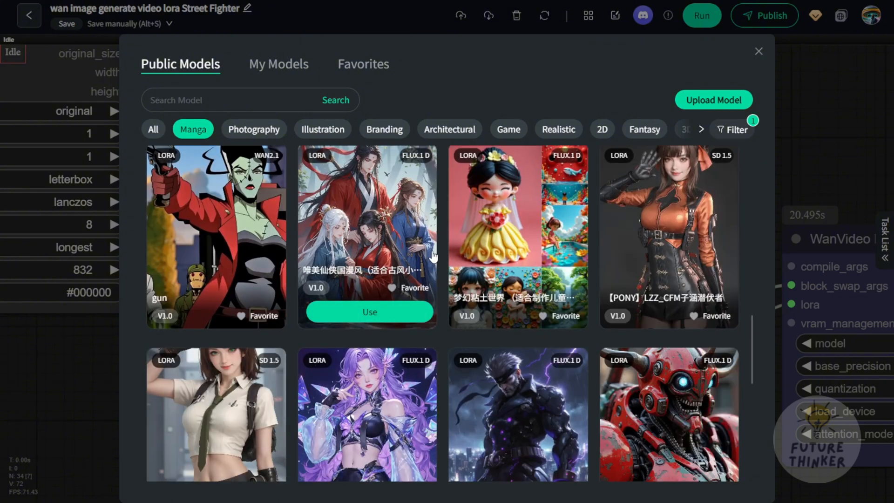
scroll("down", 3)
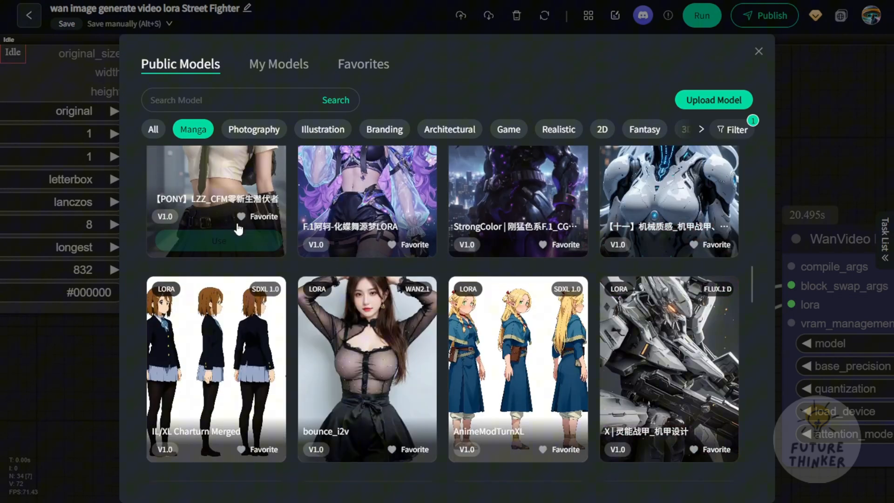
scroll("down", 3)
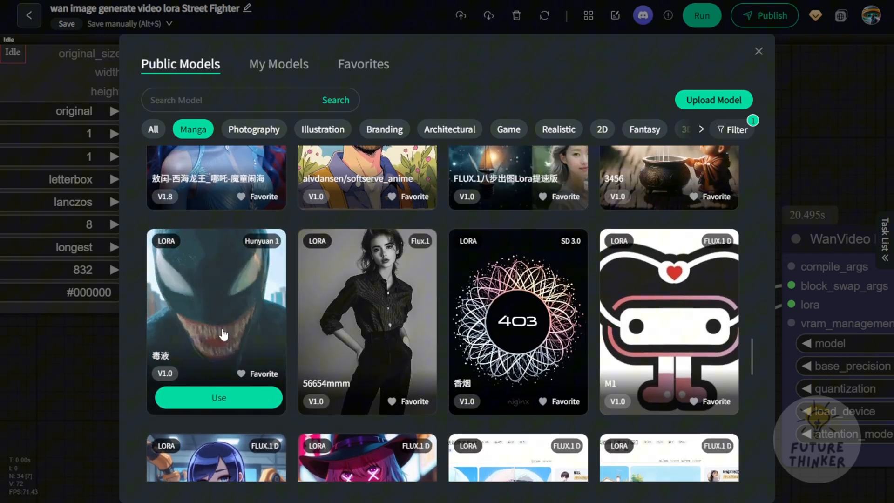
mouse_move(137, 364)
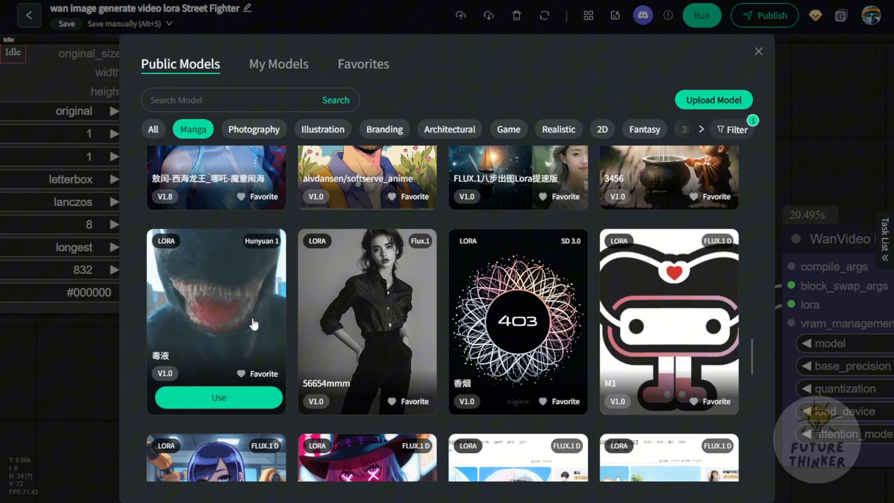
scroll("down", 3)
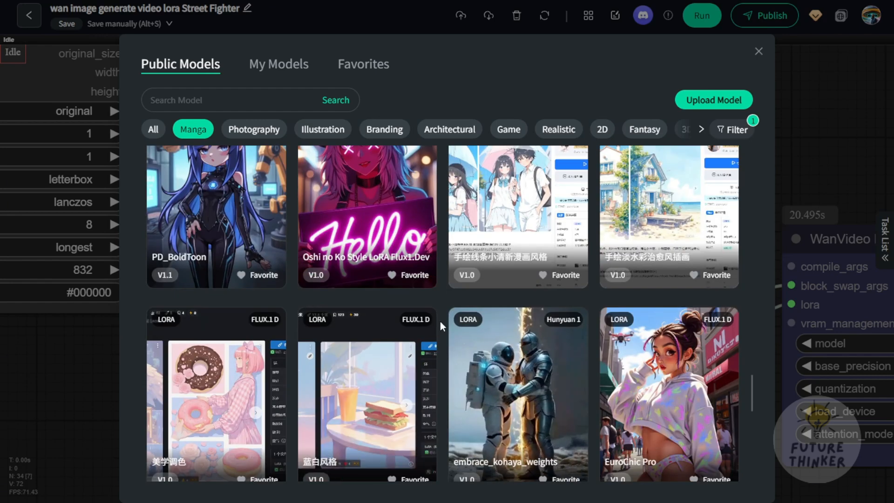
scroll("down", 3)
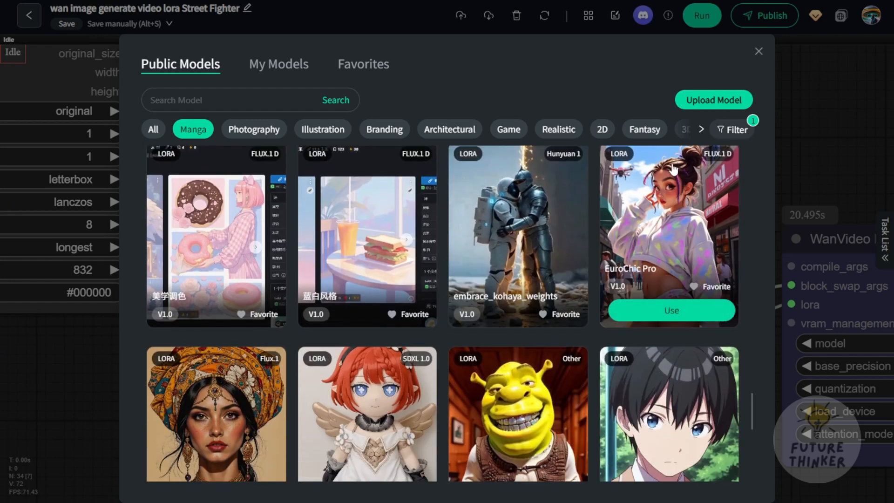
scroll("down", 3)
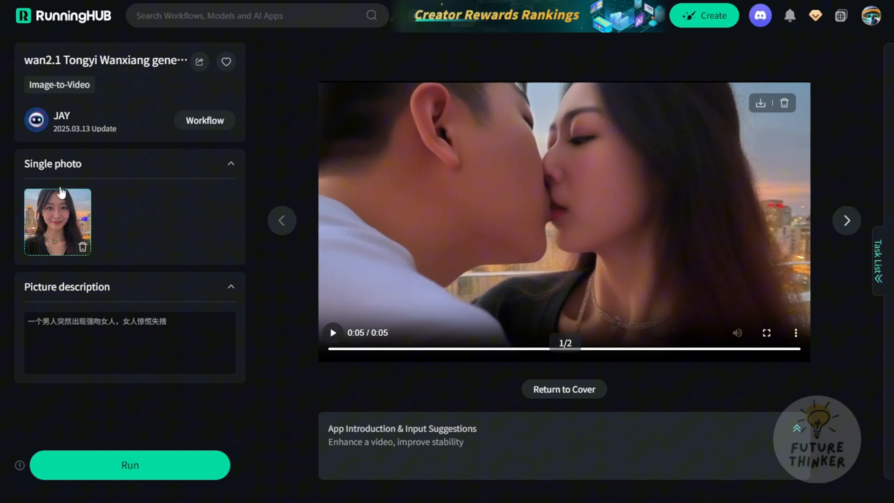
mouse_move(64, 224)
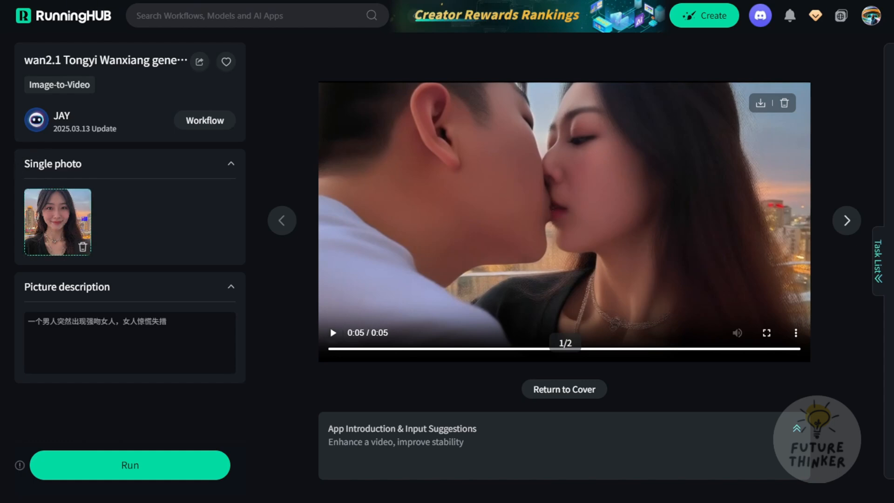
mouse_move(47, 223)
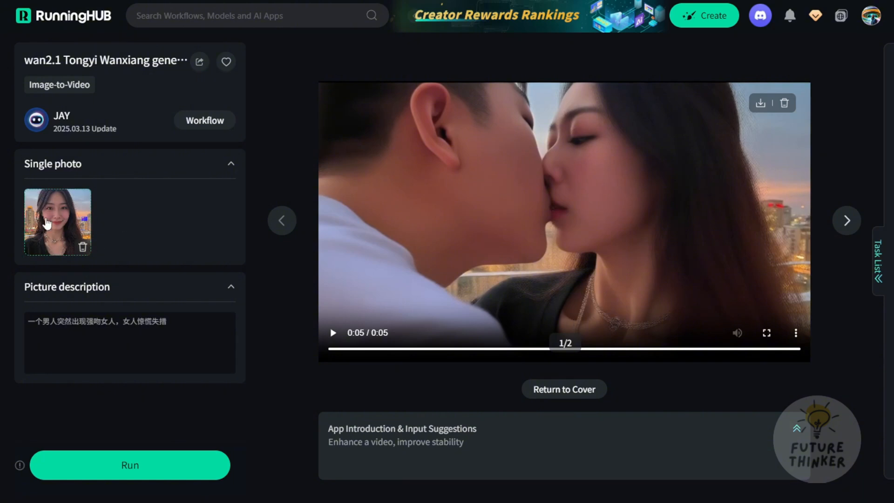
Step: Return the Tongyi Wanxiang image-to-video app to its cover and page through its sample results
left_click(847, 220)
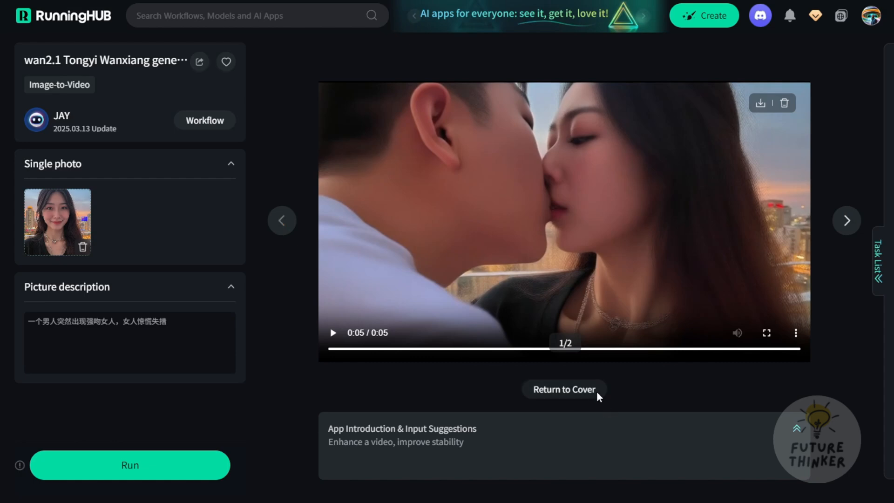
left_click(846, 221)
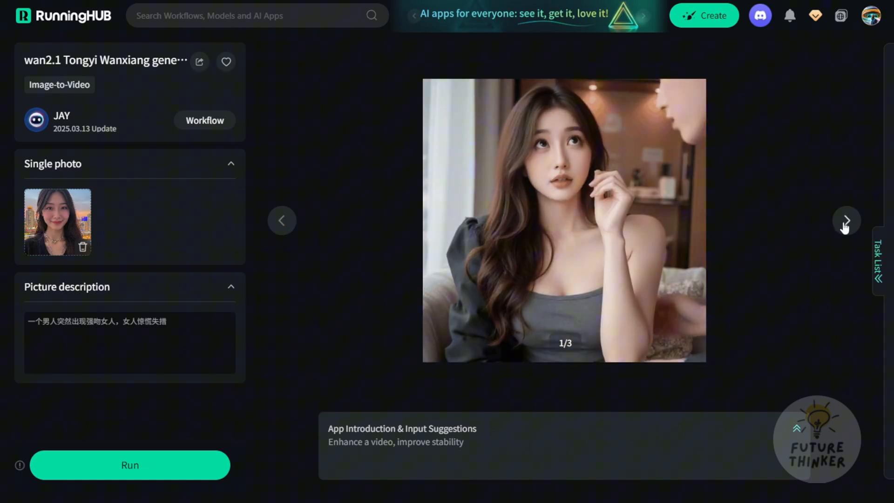
left_click(846, 221)
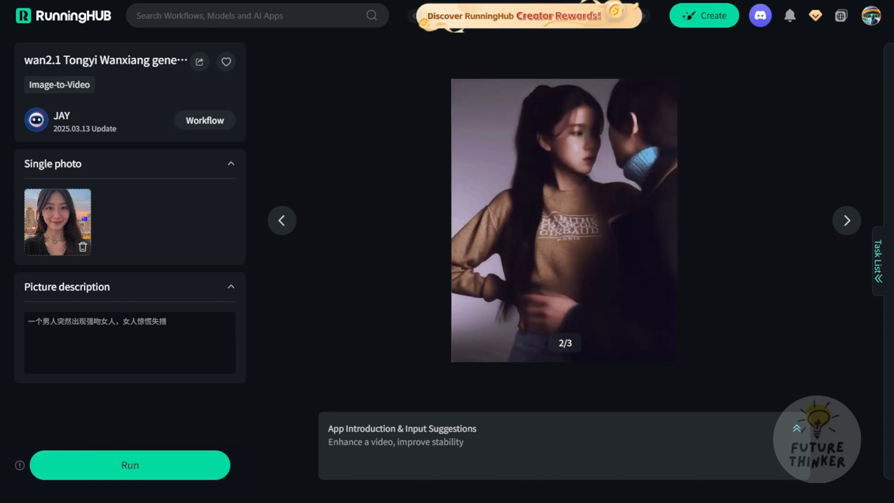
left_click(883, 261)
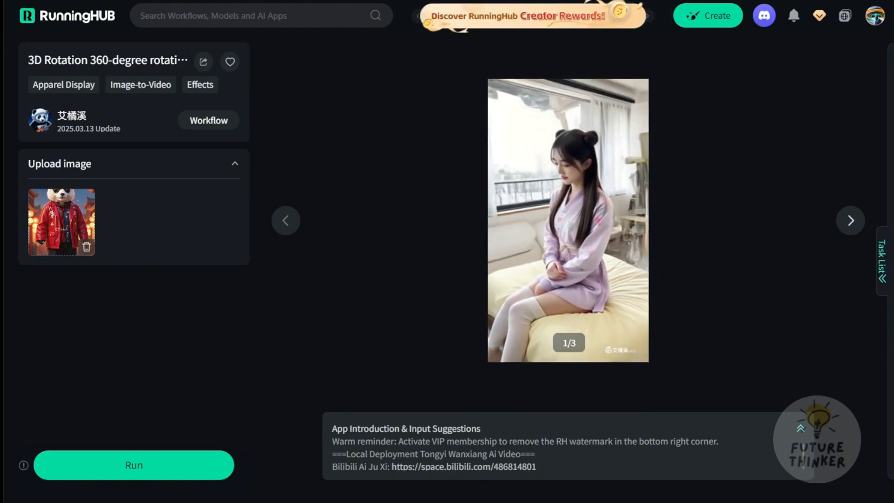
Step: View the next 3D 360-degree rotation sample, then open the app's workflow details page
left_click(850, 220)
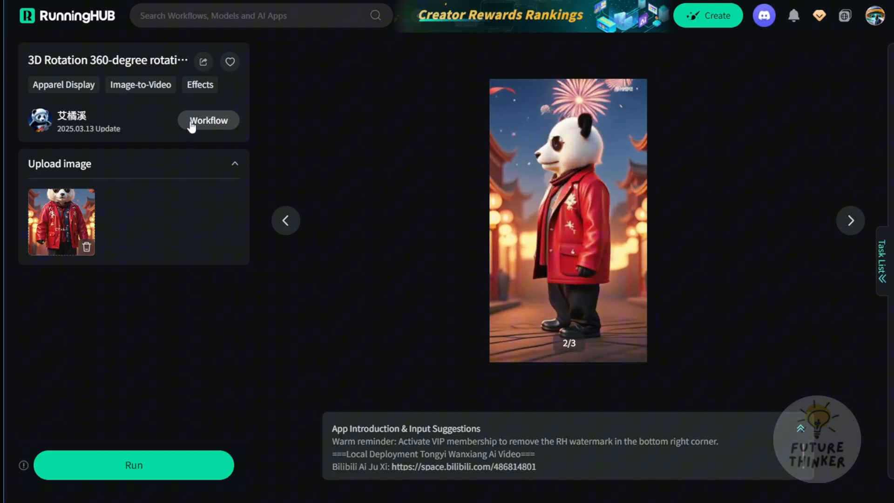
left_click(208, 121)
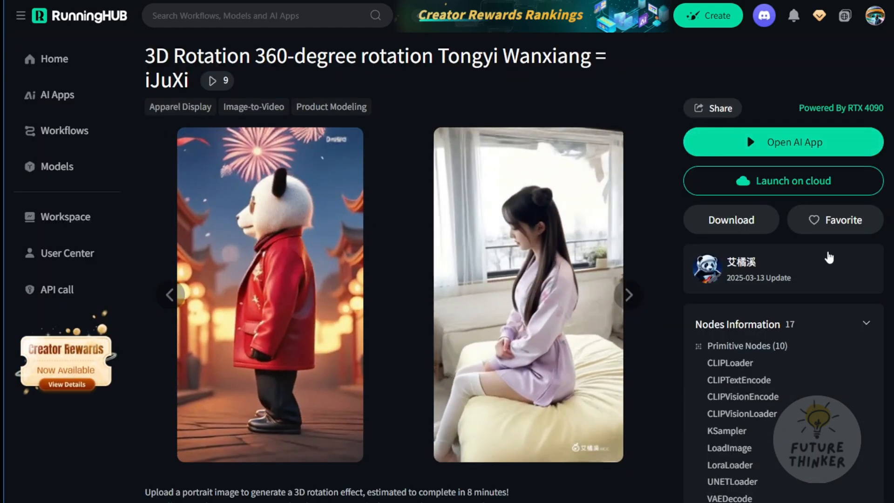
Step: Load the 3D Rotation 360-degree ComfyUI node graph with the panda image input
left_click(782, 142)
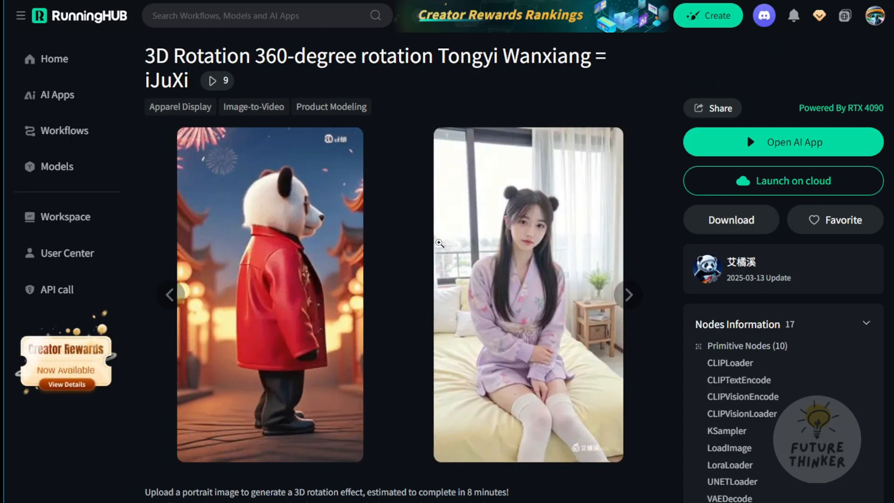
left_click(782, 142)
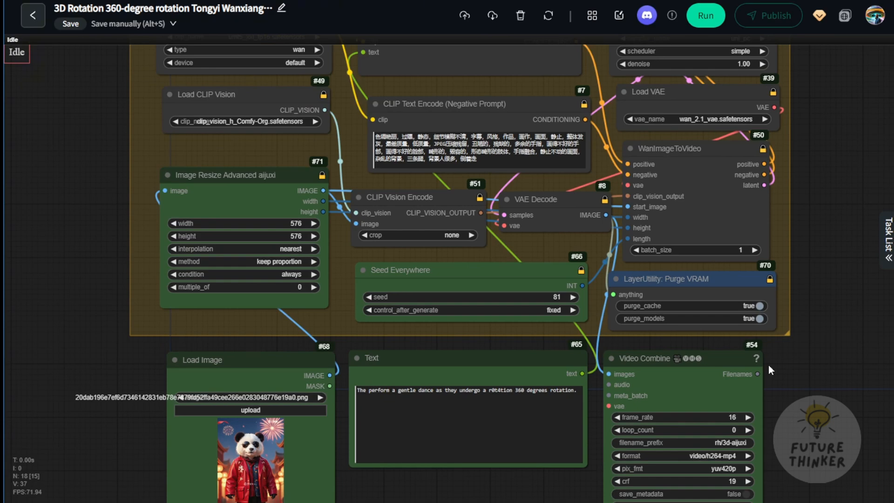
mouse_move(105, 124)
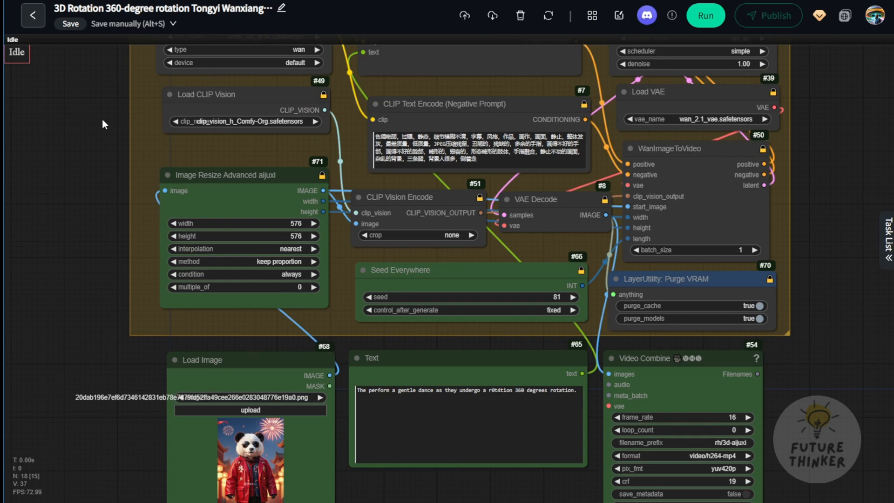
Step: Swap the panda sample for a new character photo in the 3D rotation app, then open the public LoRA library
left_click(32, 15)
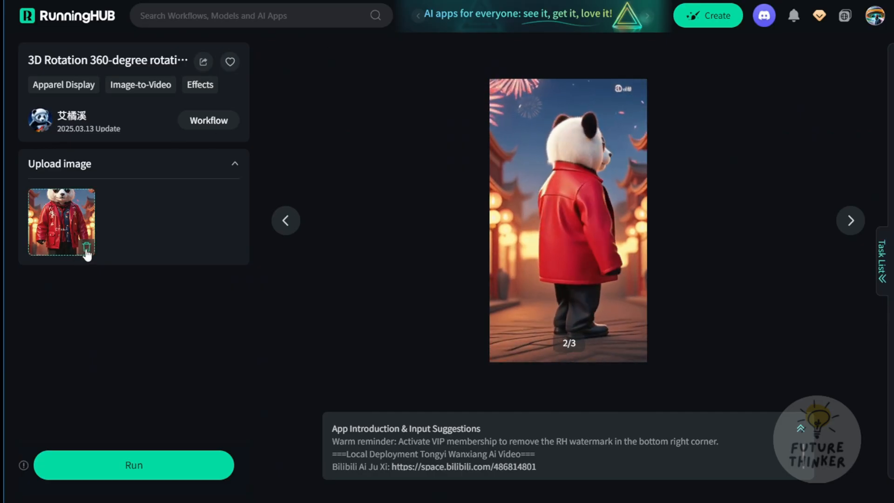
left_click(86, 247)
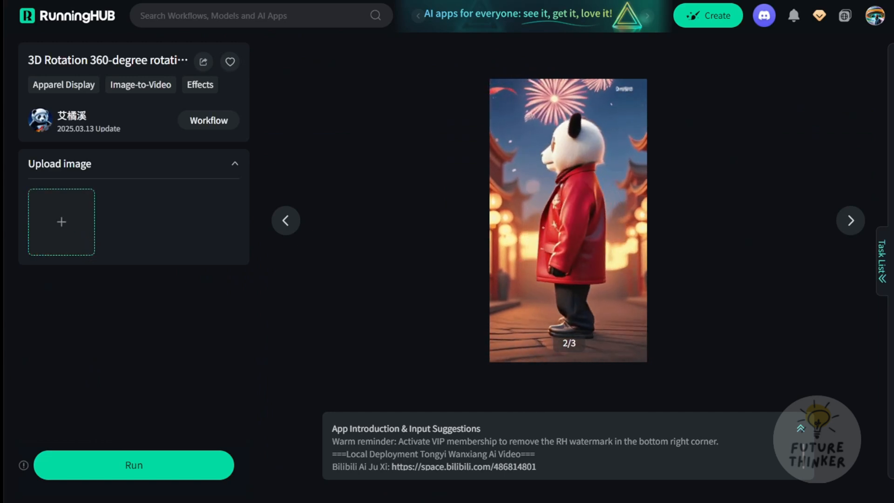
left_click(61, 222)
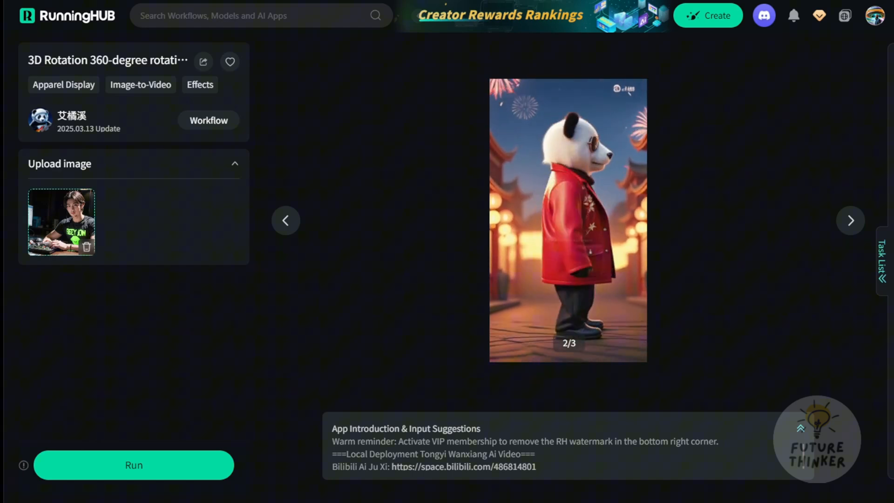
left_click(134, 465)
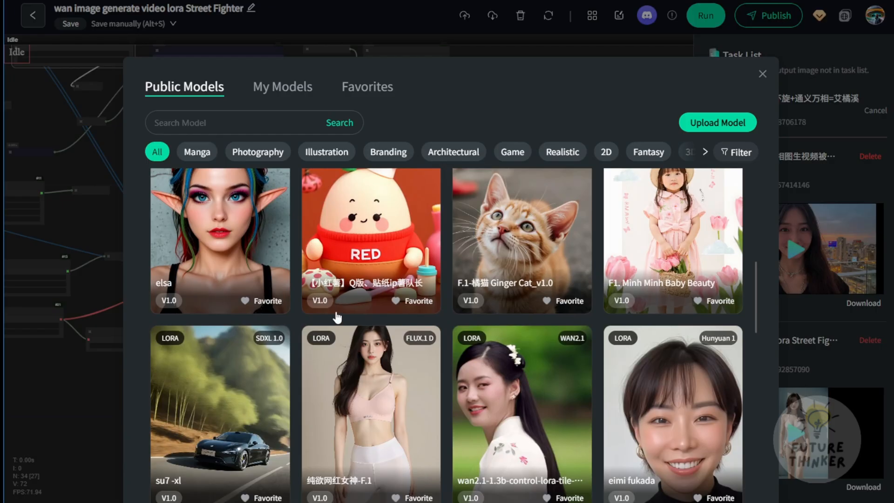
mouse_move(337, 318)
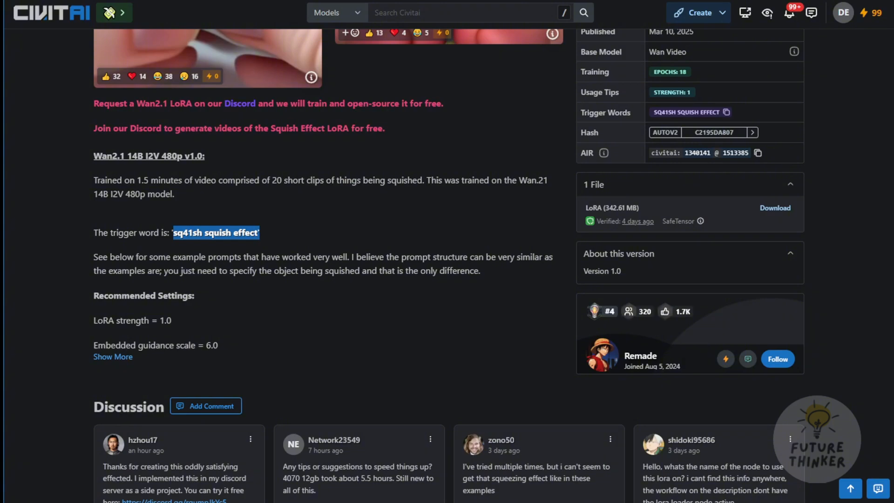
scroll("up", 3)
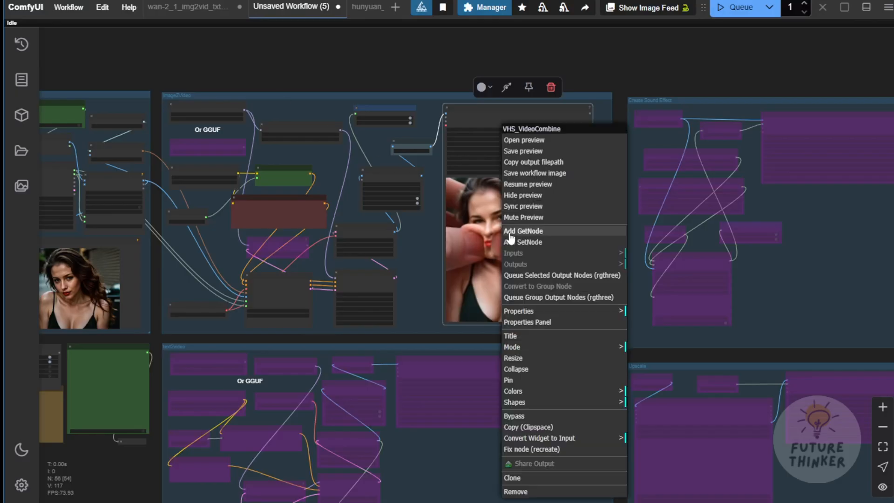
left_click(562, 355)
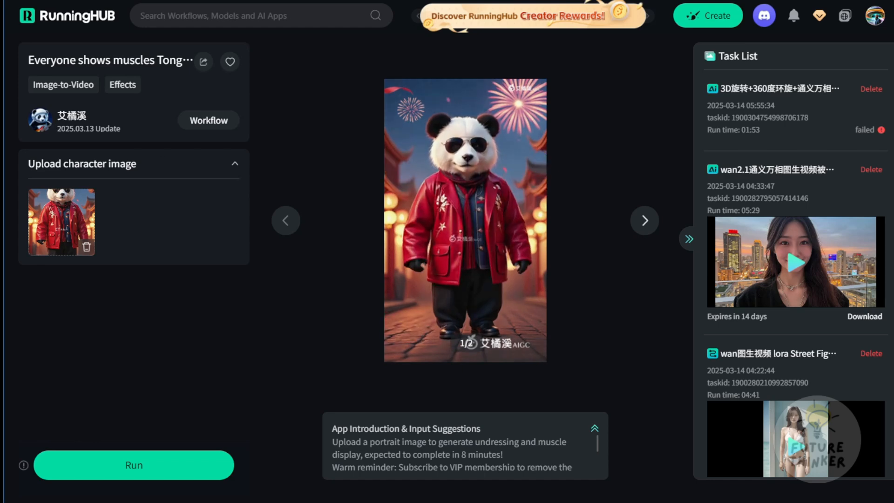
Step: Launch the Beauty Flying AI Video Generation workflow editor from the task list app page
left_click(645, 221)
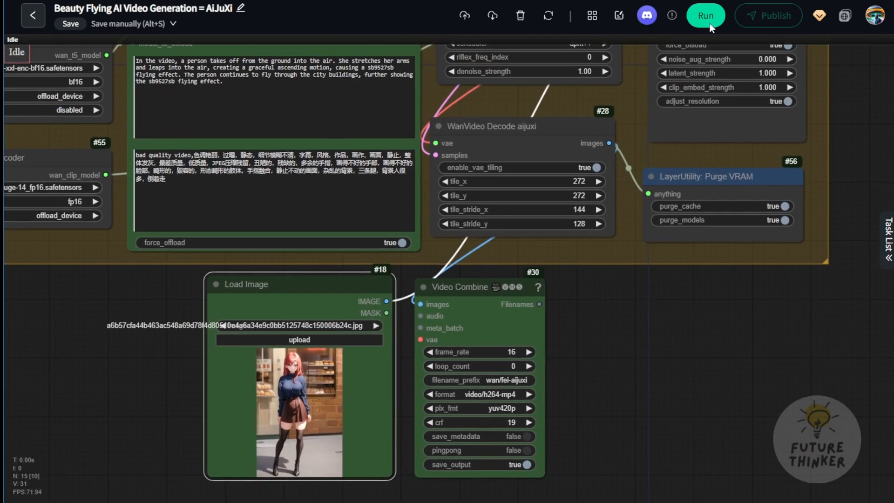
Step: Run the Beauty Flying workflow to generate the flying video from the red-haired character
left_click(706, 15)
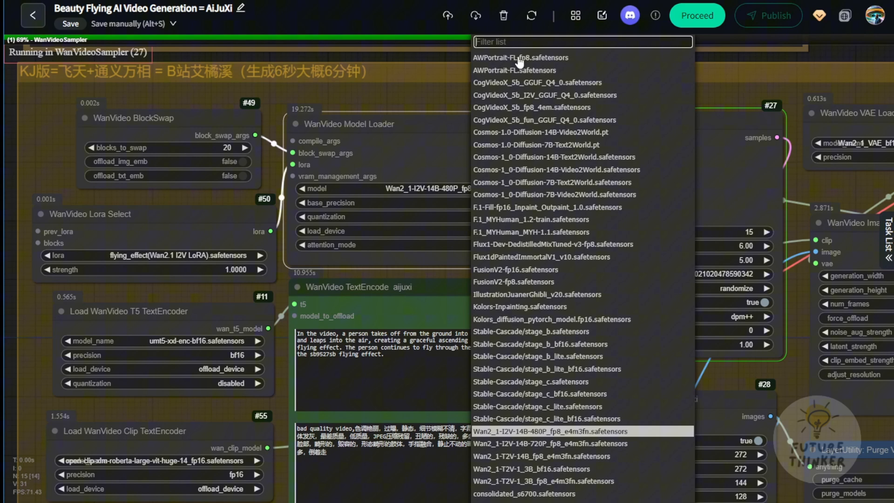
scroll("down", 3)
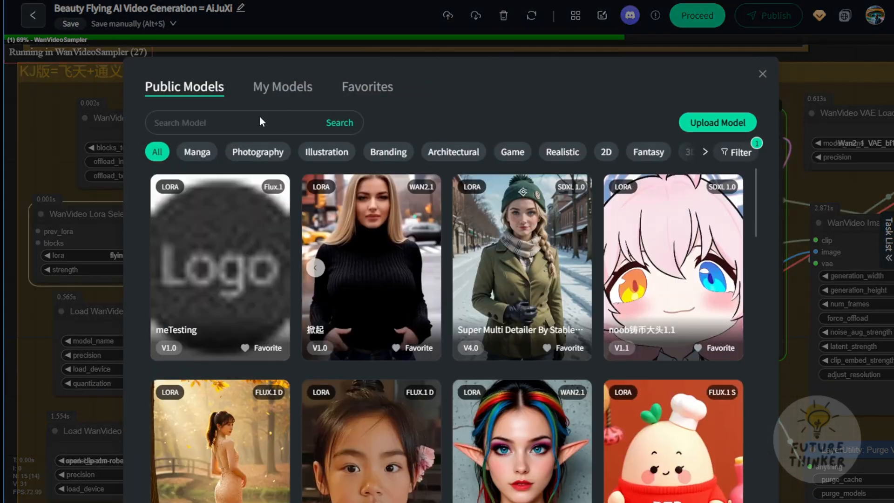
mouse_move(645, 104)
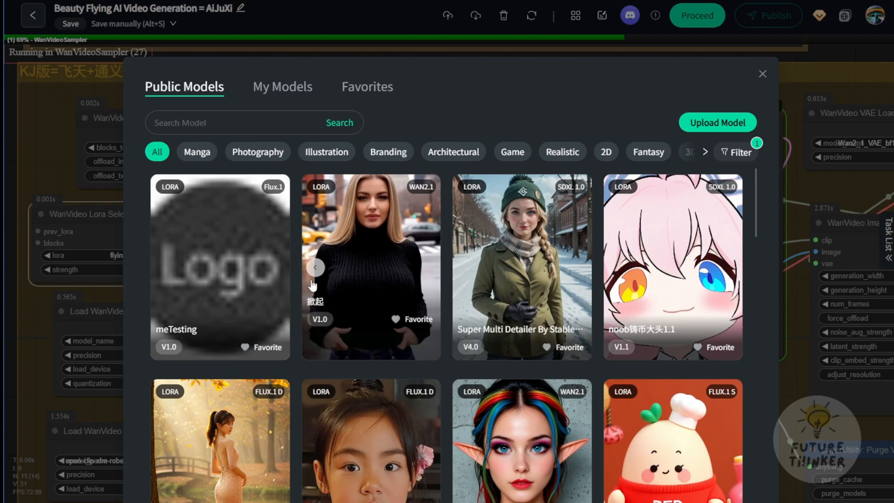
scroll("down", 3)
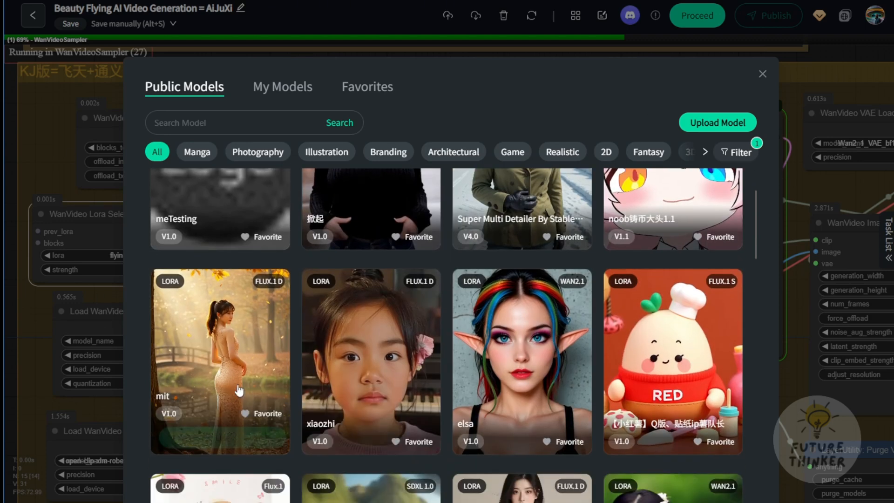
mouse_move(786, 52)
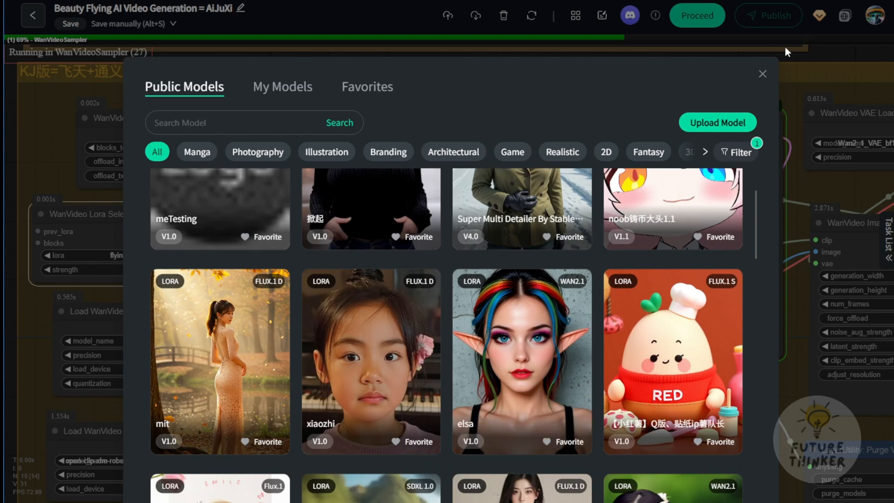
left_click(763, 74)
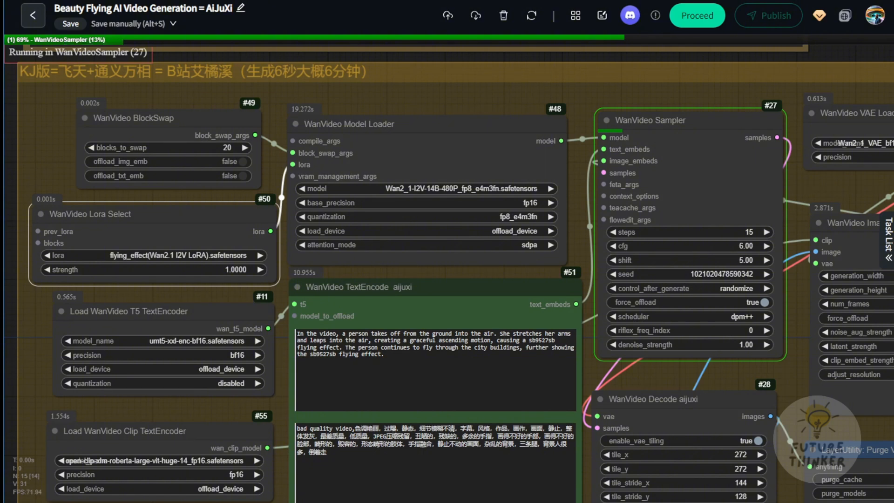
mouse_move(750, 102)
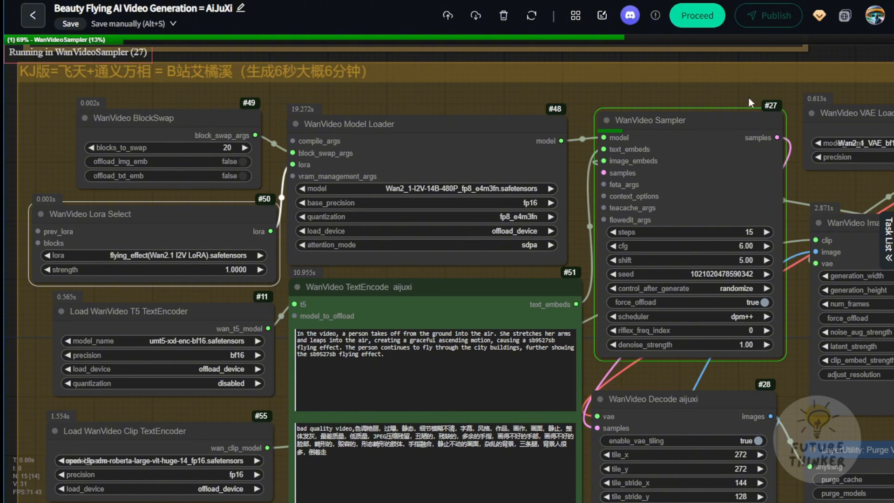
mouse_move(782, 185)
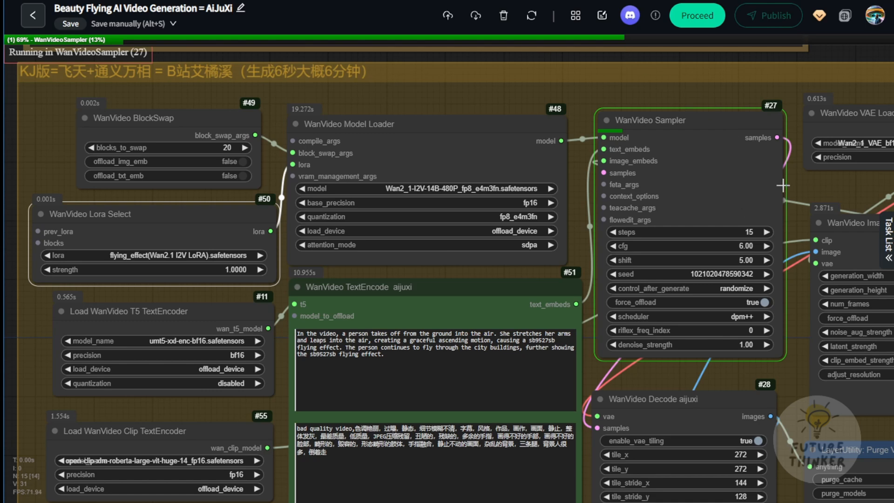
mouse_move(481, 197)
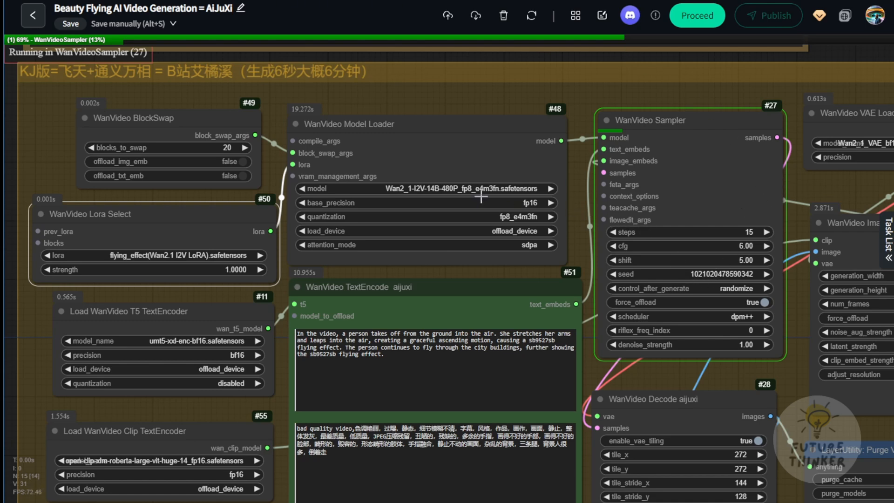
mouse_move(402, 178)
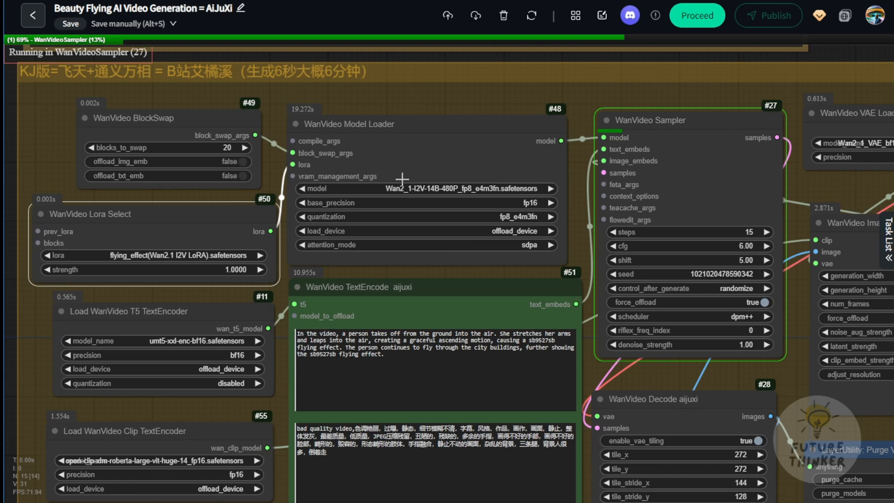
mouse_move(483, 186)
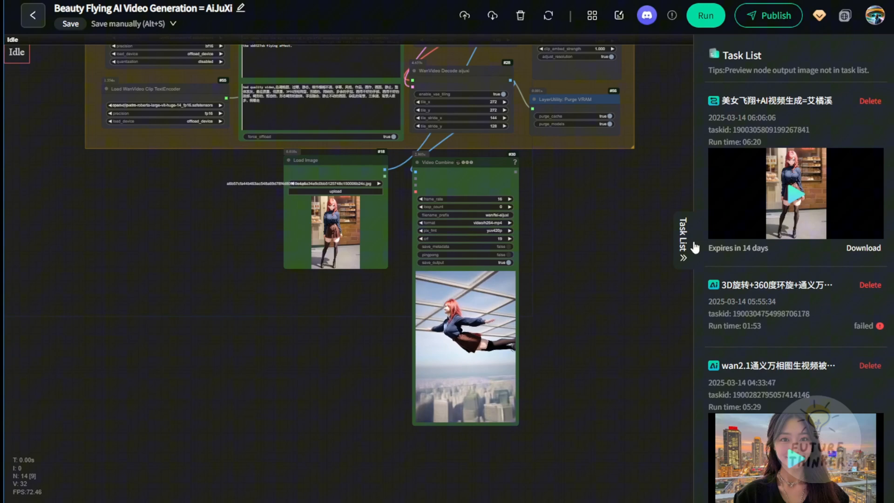
Step: Hide the task list and open the Wan2.1-KJ-视频到视频编辑 workflow page
left_click(683, 239)
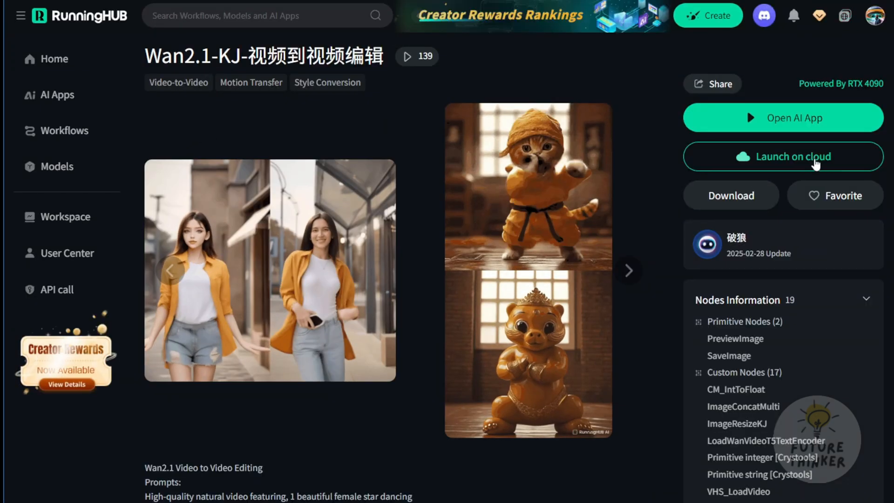
Step: Launch the Wan2.1-KJ video-to-video workflow in the cloud editor and view the next example
left_click(782, 117)
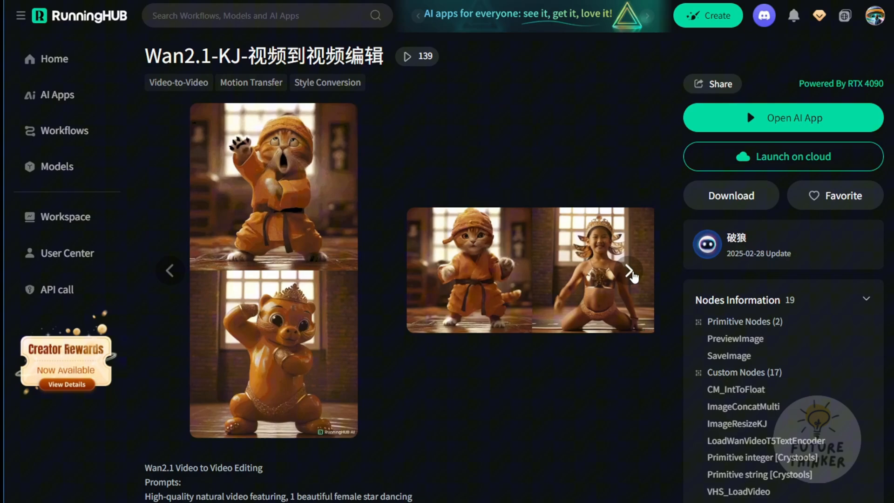
left_click(530, 269)
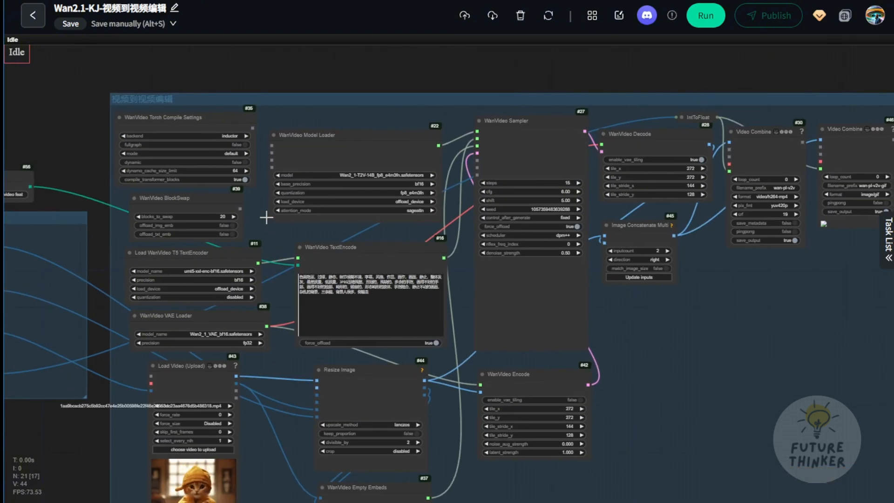
mouse_move(260, 217)
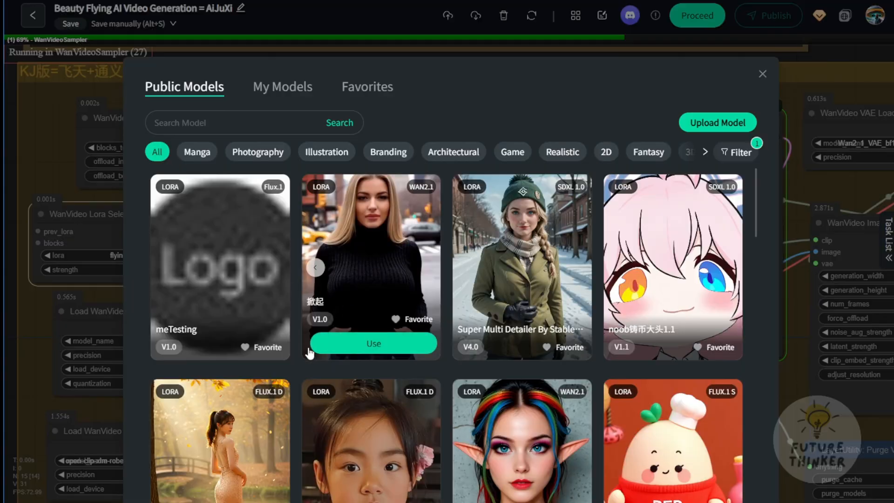
Step: Scroll through the public LoRA model listings in the model library
scroll("down", 3)
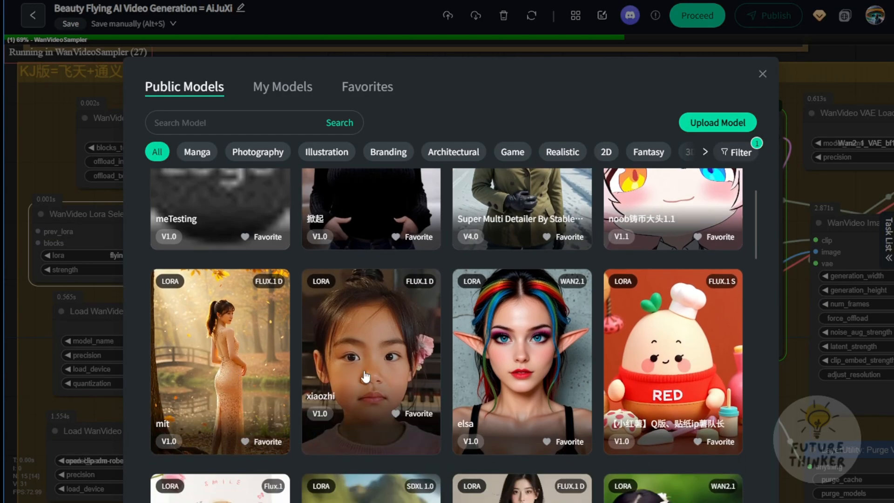